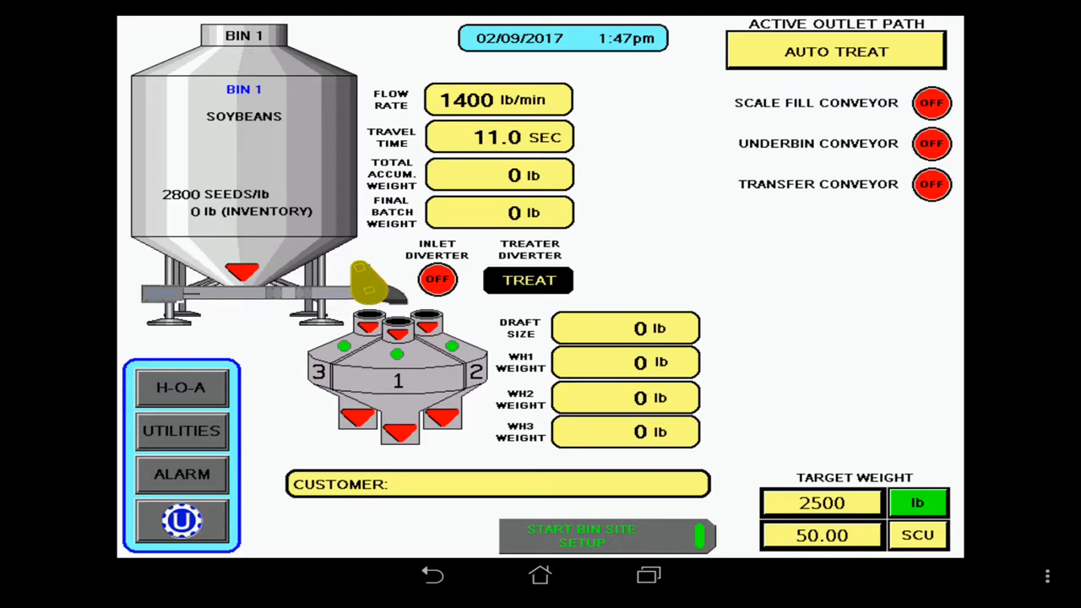
Step: Start the bin site setup for Bin 1 and measure the 50 SCU target weight in SCU
click(581, 536)
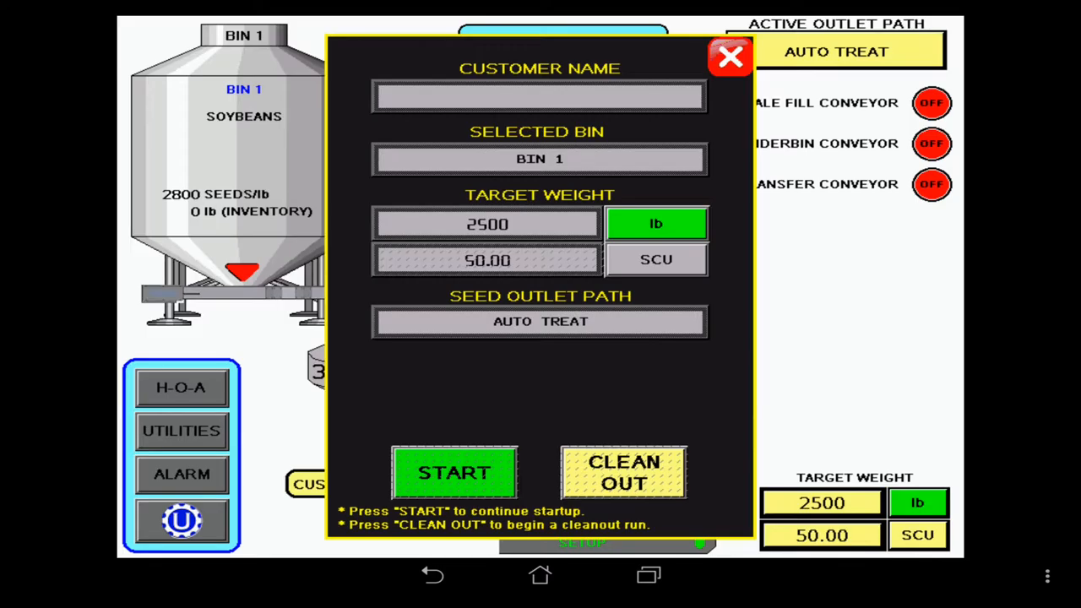
click(655, 261)
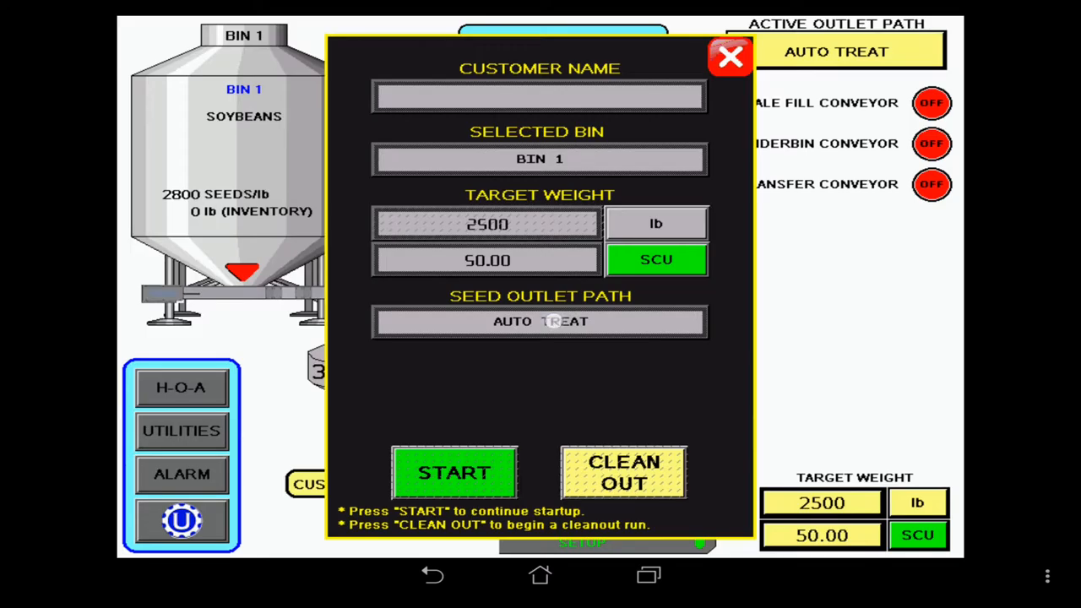
Step: Keep AUTO TREAT as the seed outlet path so Bin 1 reports in SCU
click(540, 321)
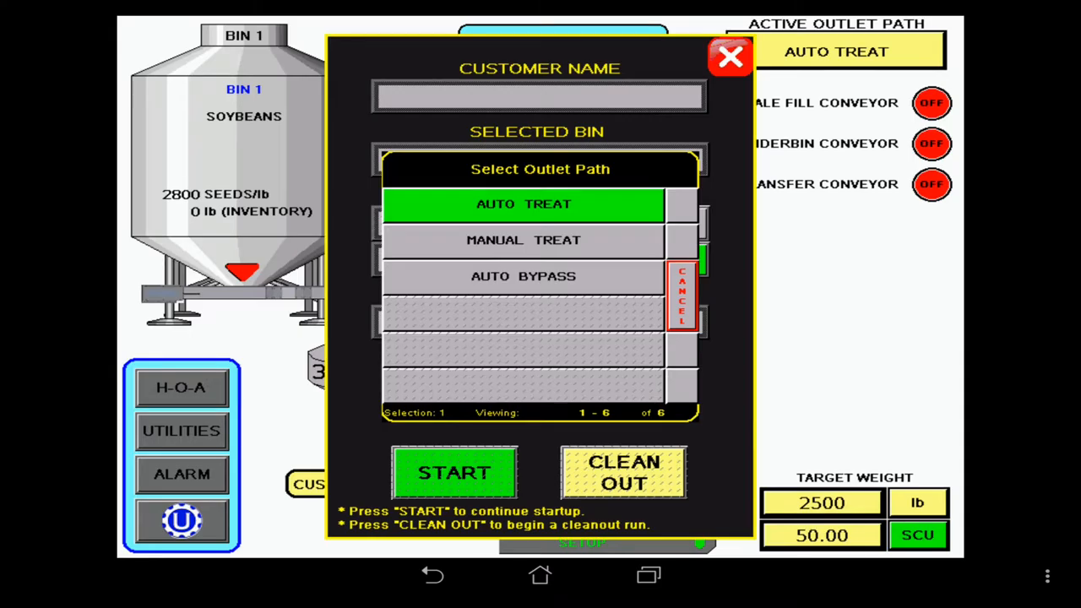
click(524, 203)
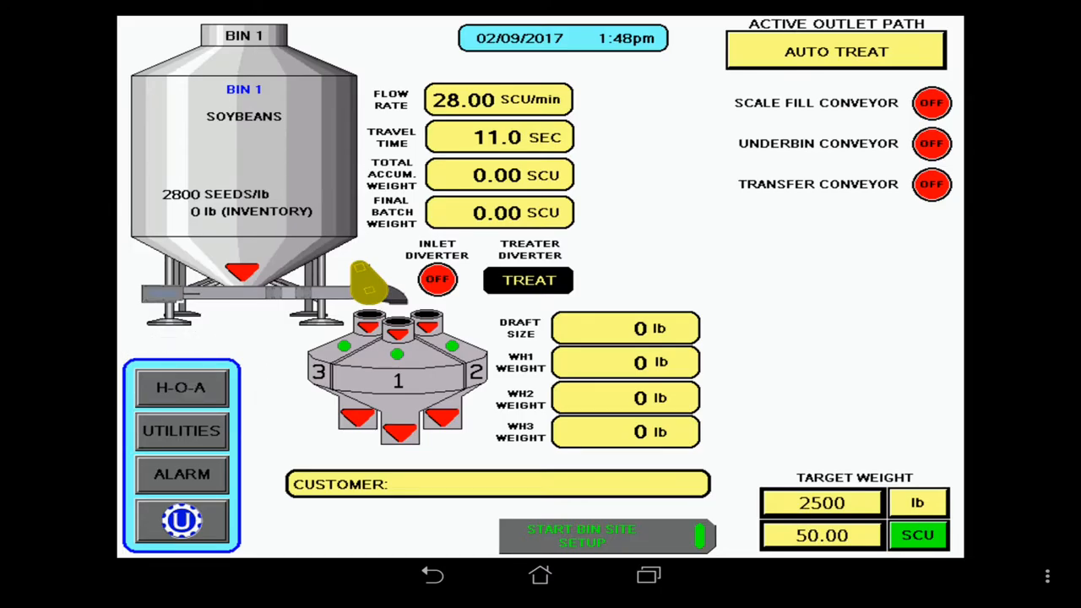
Step: Bring up the H-O-A manual controls for conveyors, diverters, discharge valves and slide gates
click(181, 387)
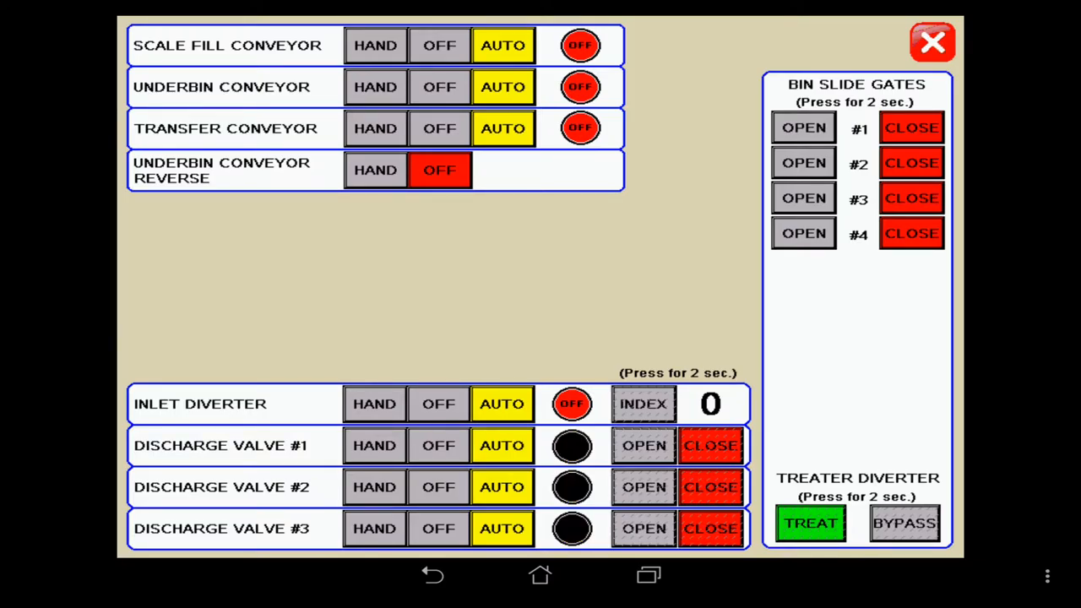
Step: Leave the H-O-A manual controls screen
click(932, 42)
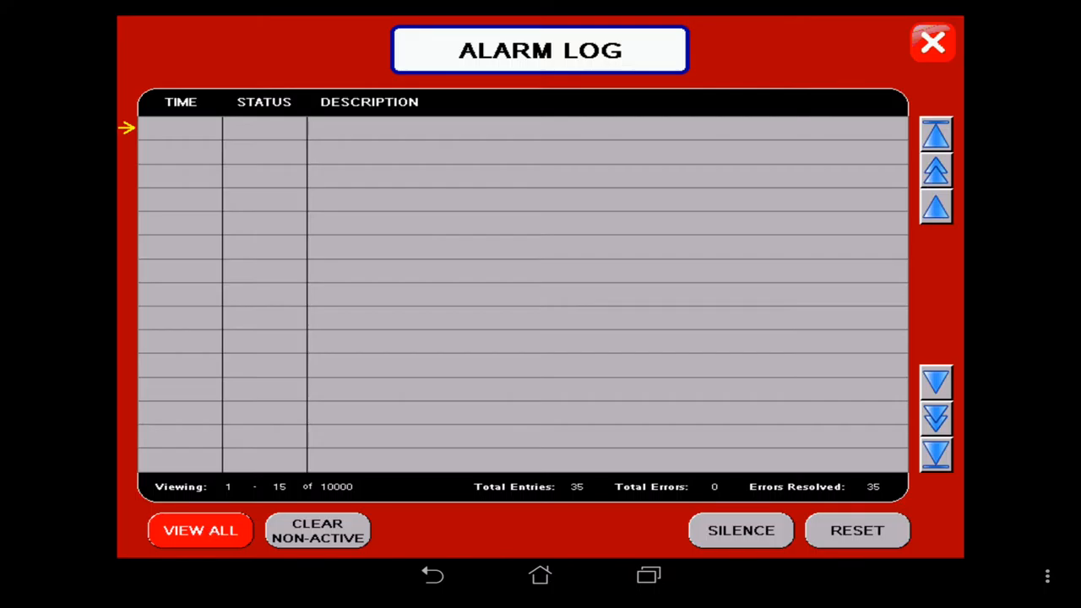
Step: View the alarm log with its 35 resolved entries, then return to the Bin 1 overview
click(199, 531)
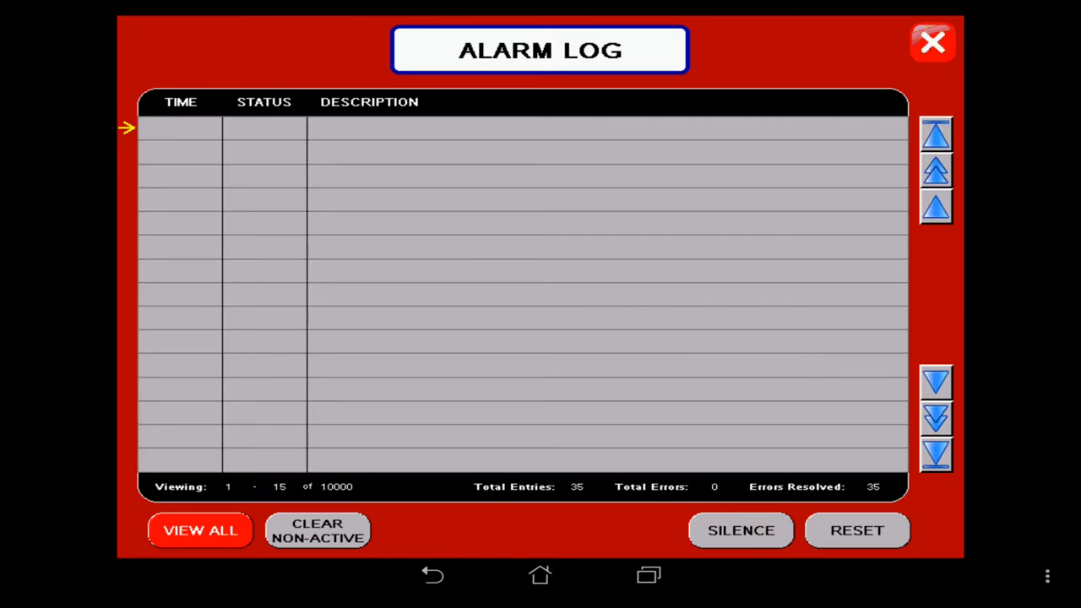
click(932, 42)
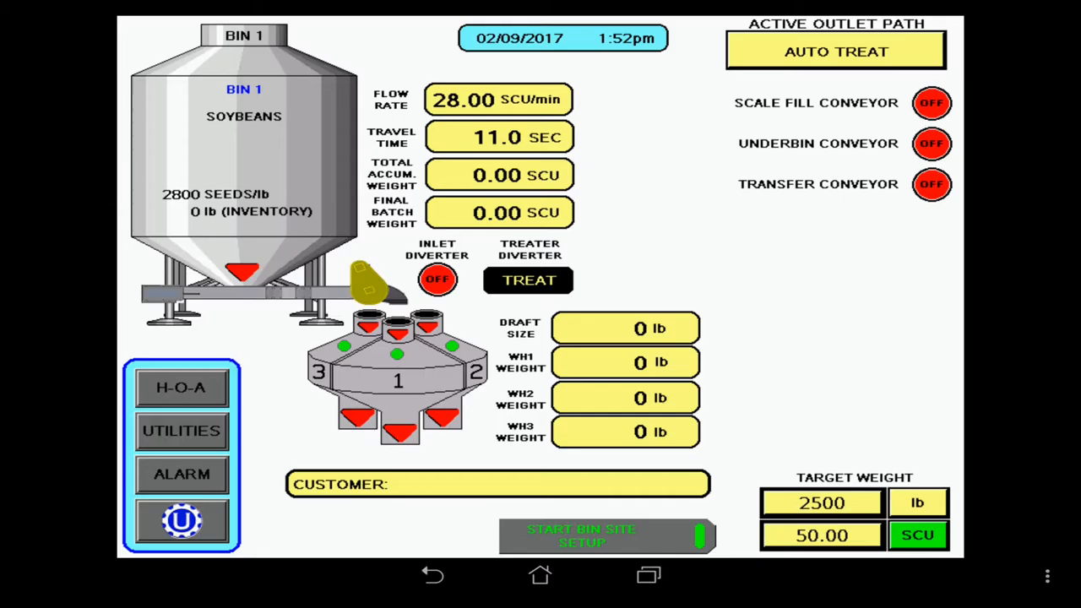
Step: Go through utilities to the reports screen with its customer profile picker
click(181, 431)
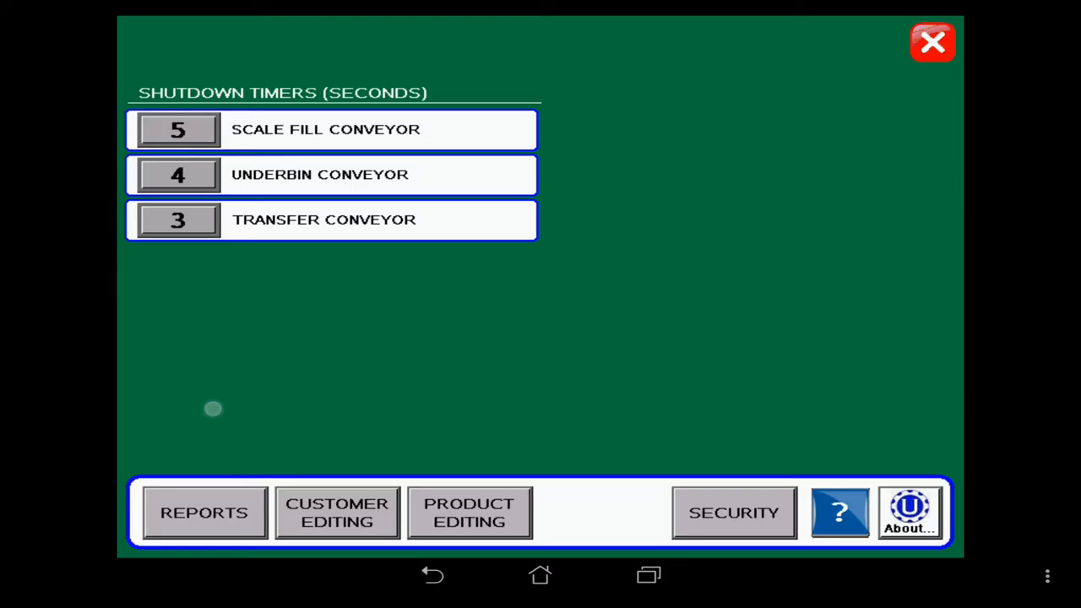
click(203, 513)
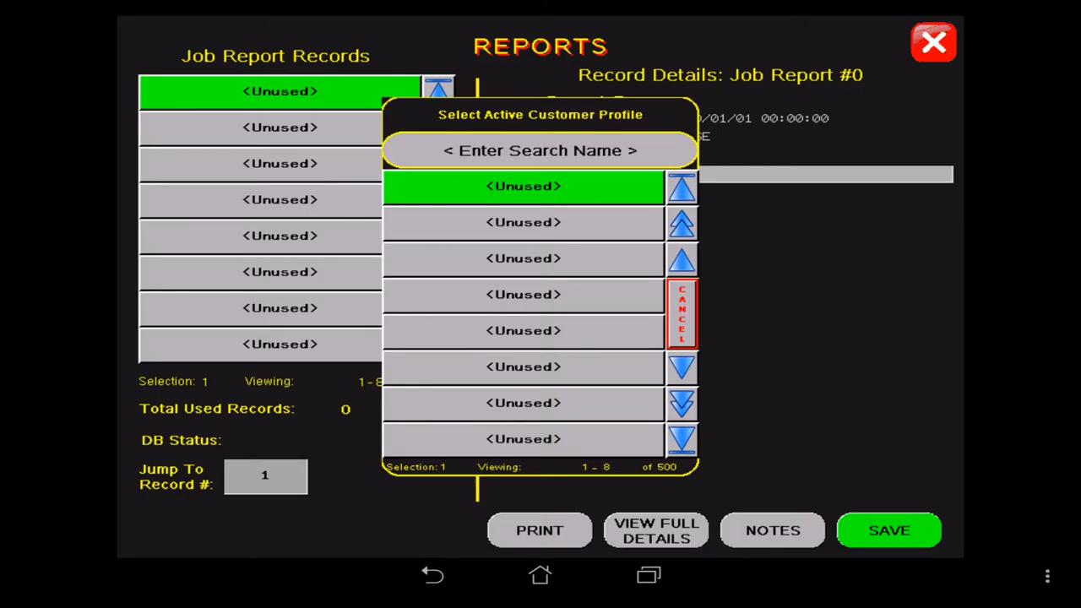
Step: Cancel the customer profile picker, staying on job report #0
click(682, 314)
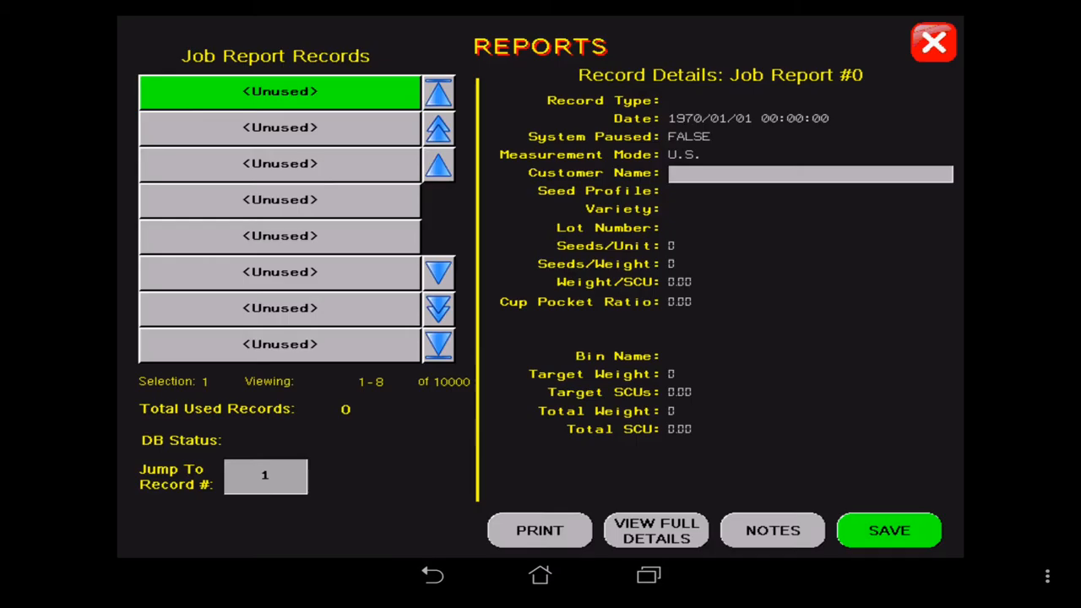
mouse_move(595, 392)
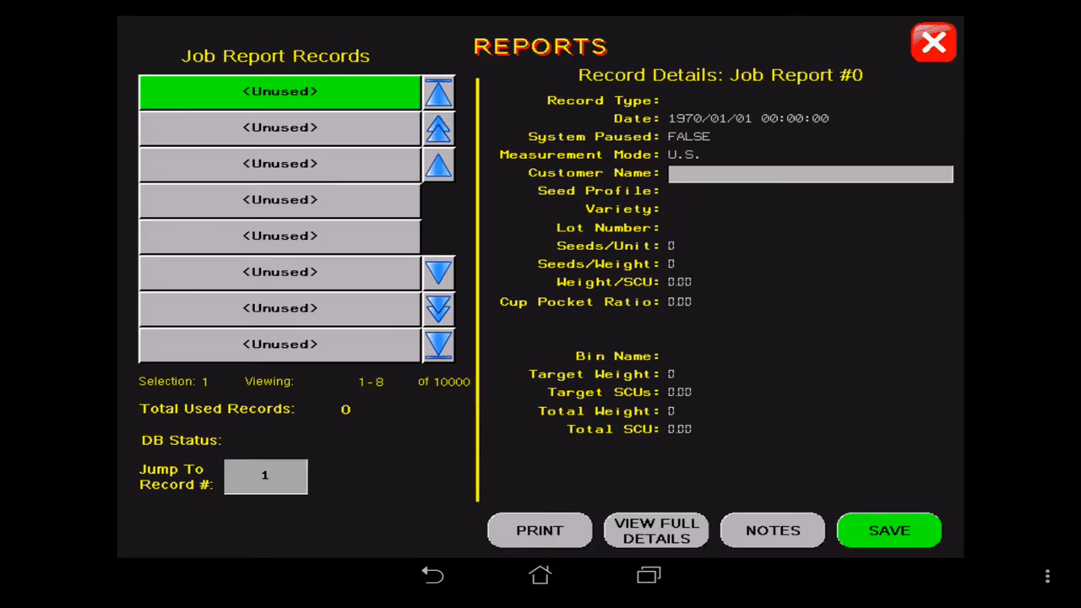
click(656, 530)
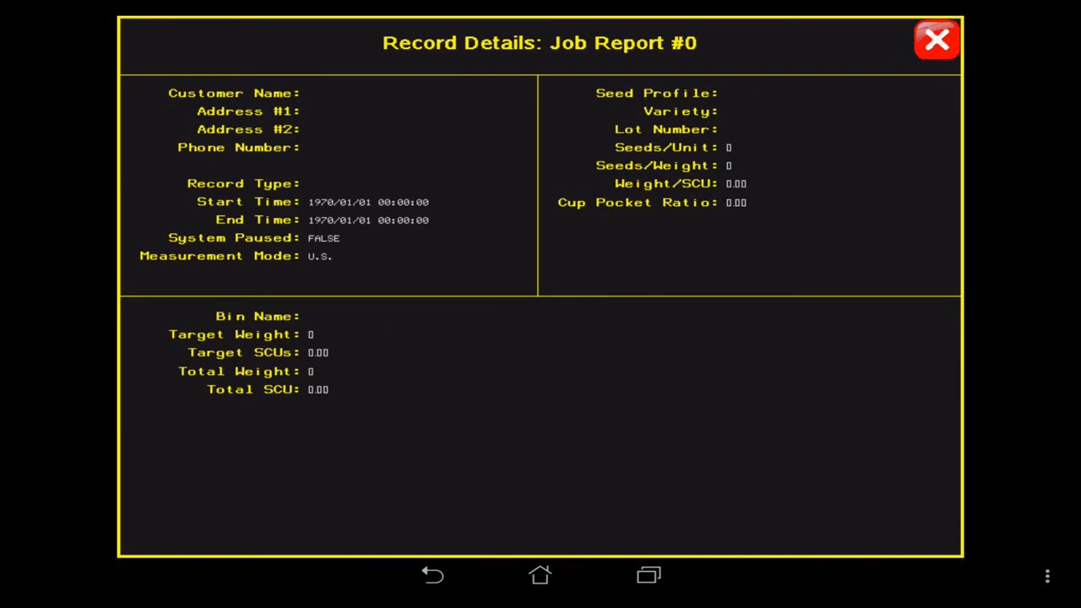
mouse_move(210, 79)
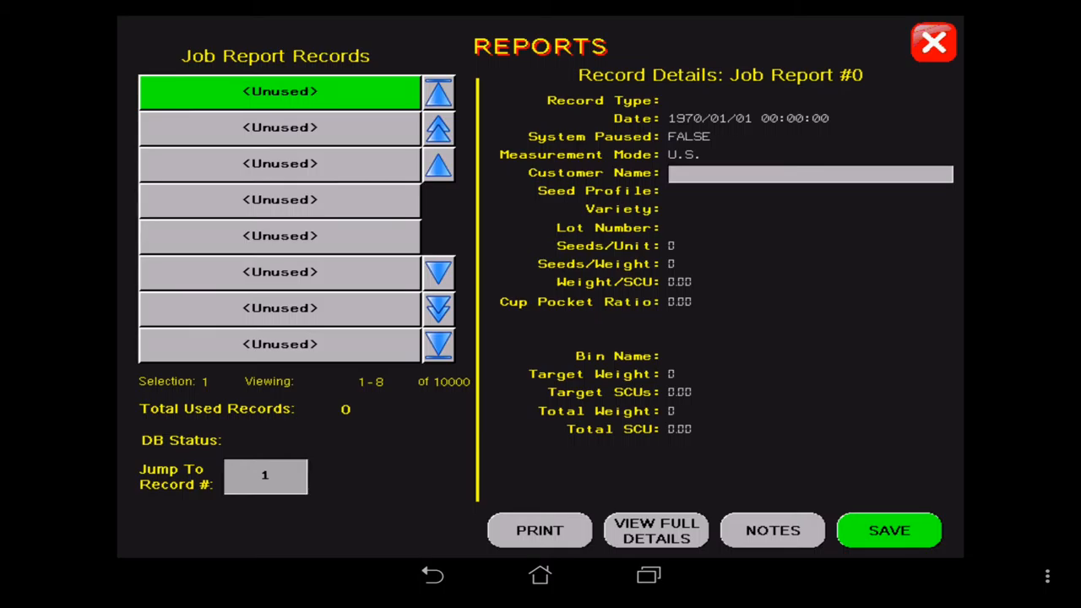
Step: Give Job Report #0 the note DRIVE ALARM 1
click(771, 531)
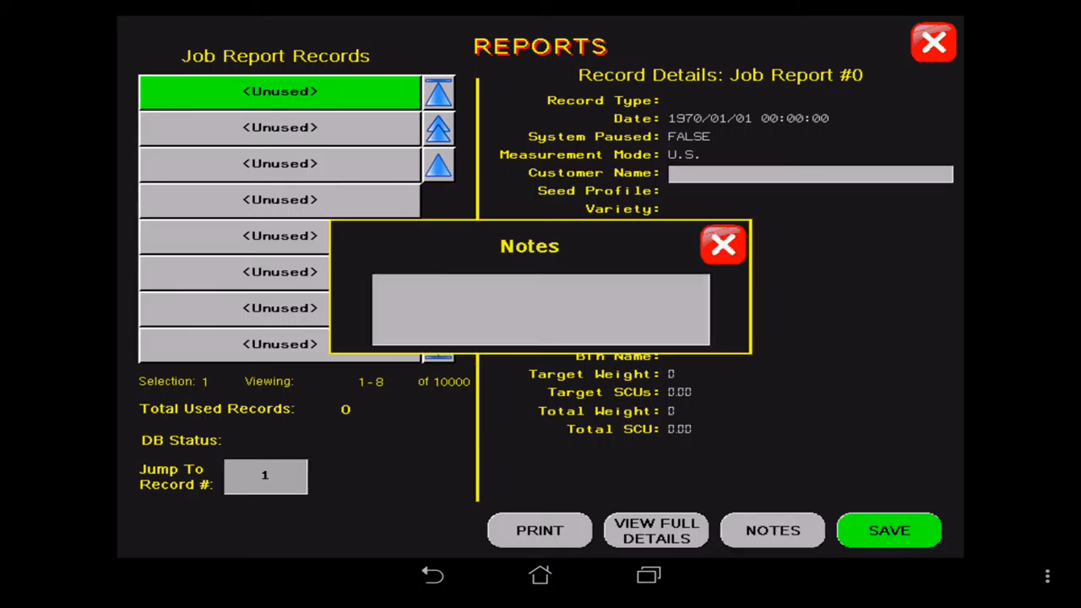
text(DRIVE ALARM)
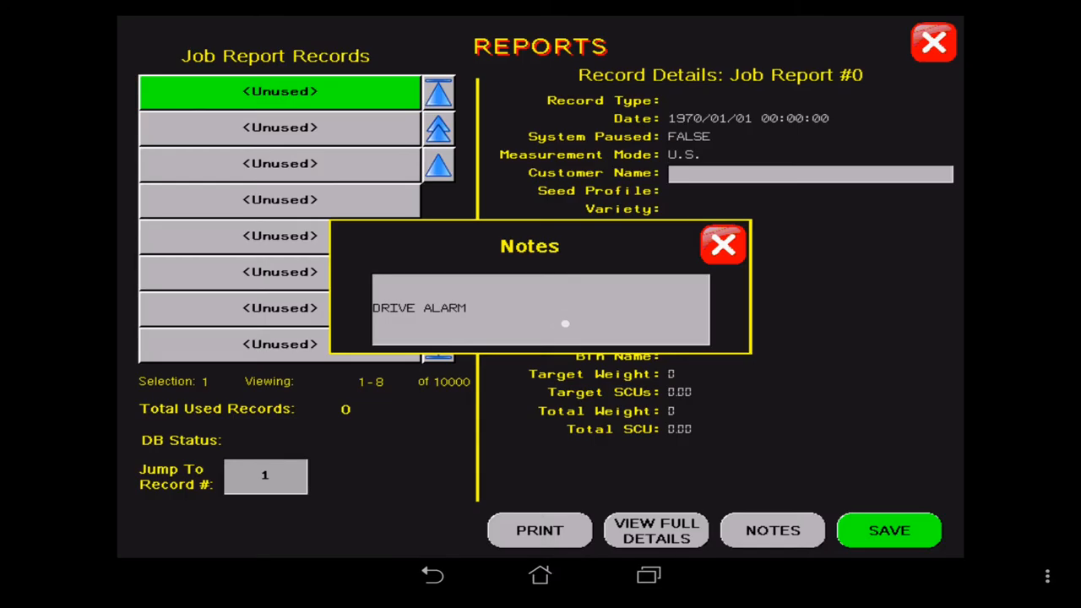
click(541, 308)
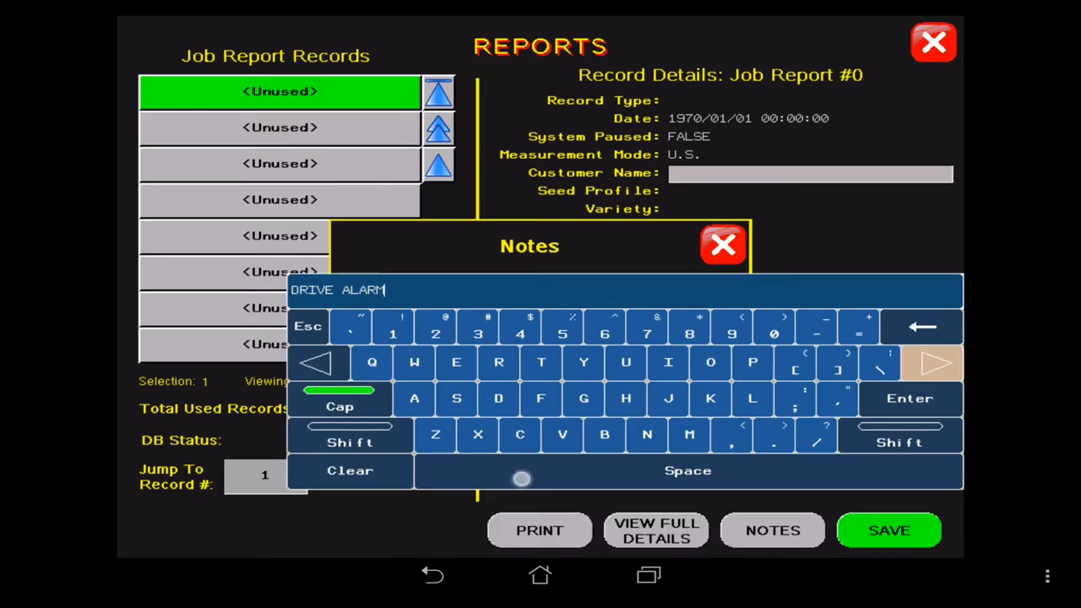
click(688, 470)
text( 1)
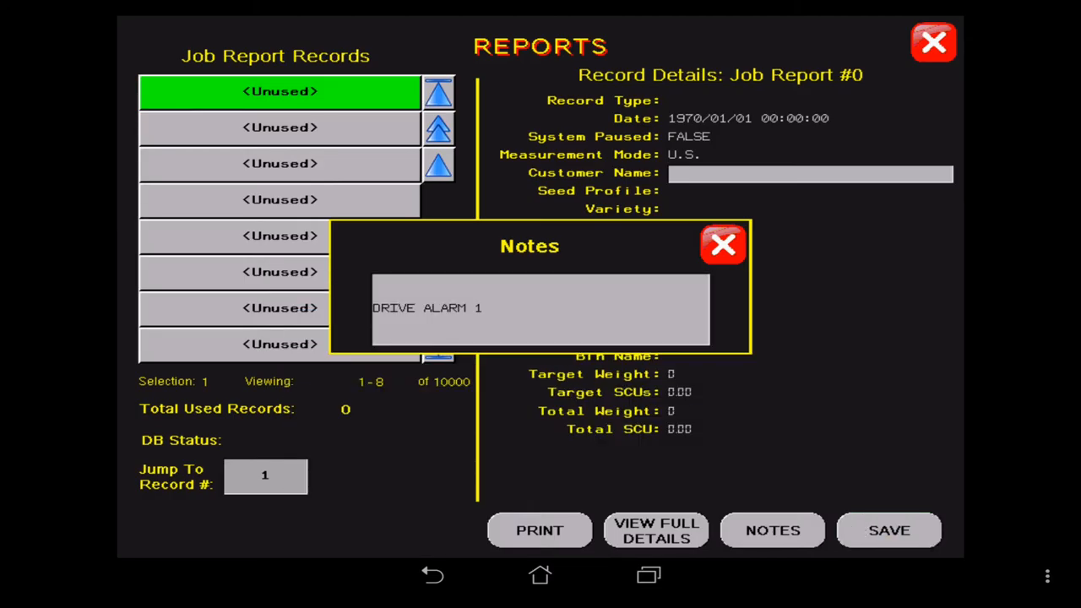
click(723, 245)
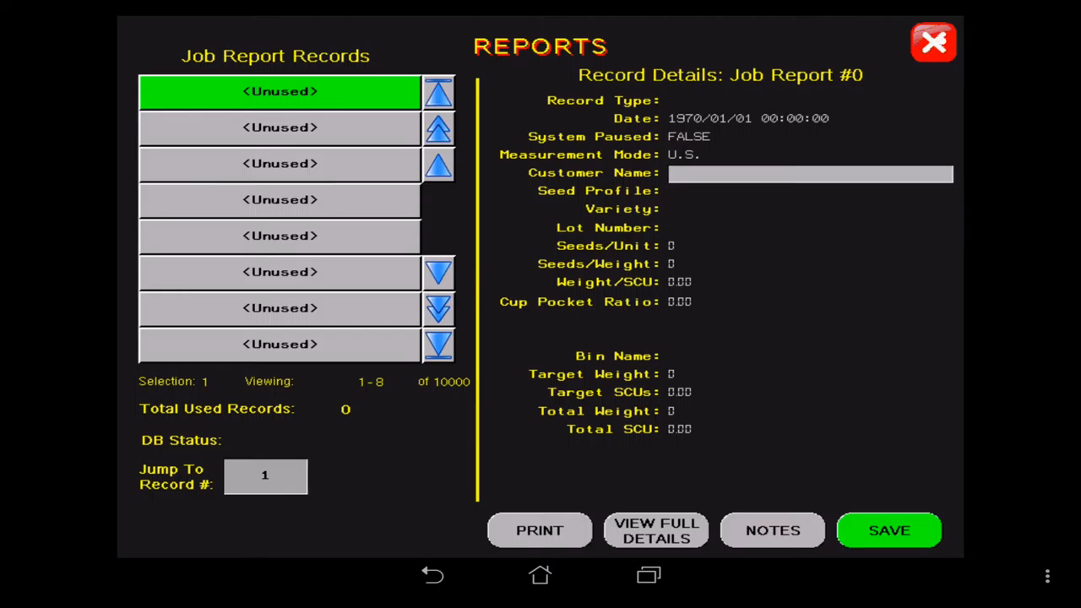
Step: Leave the reports screen for the utilities shutdown timers screen
click(933, 44)
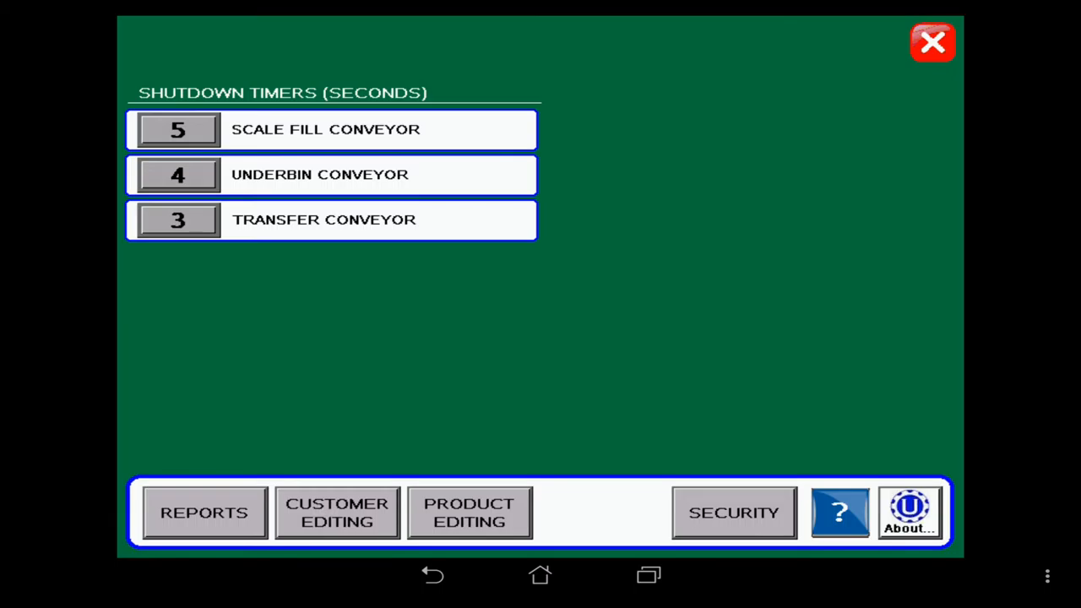
Step: Save a new customer profile named TEST and return to utilities
click(336, 514)
text(TEST)
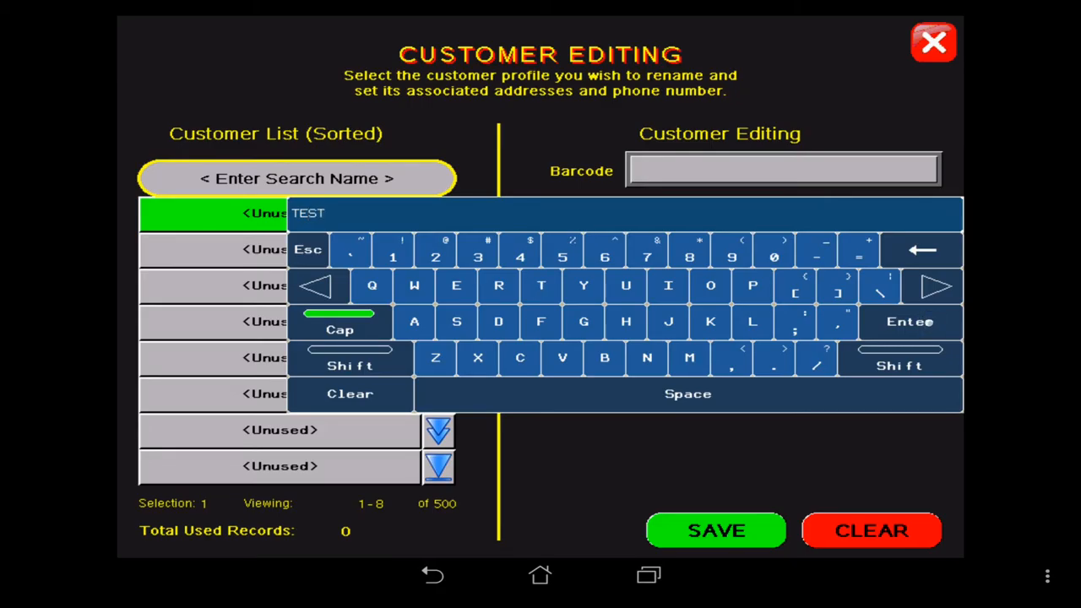
click(909, 321)
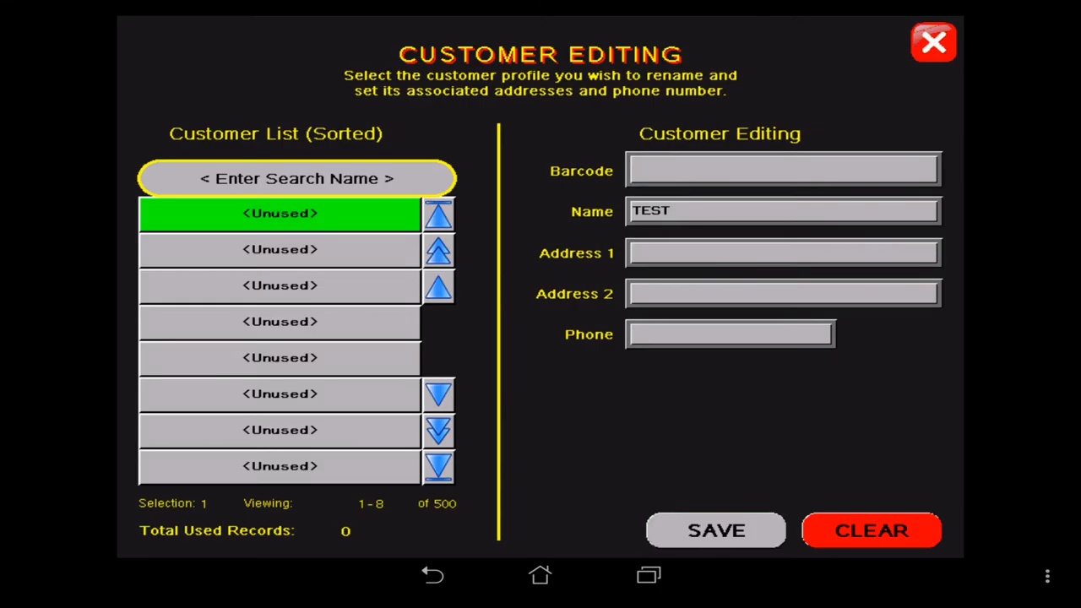
click(717, 531)
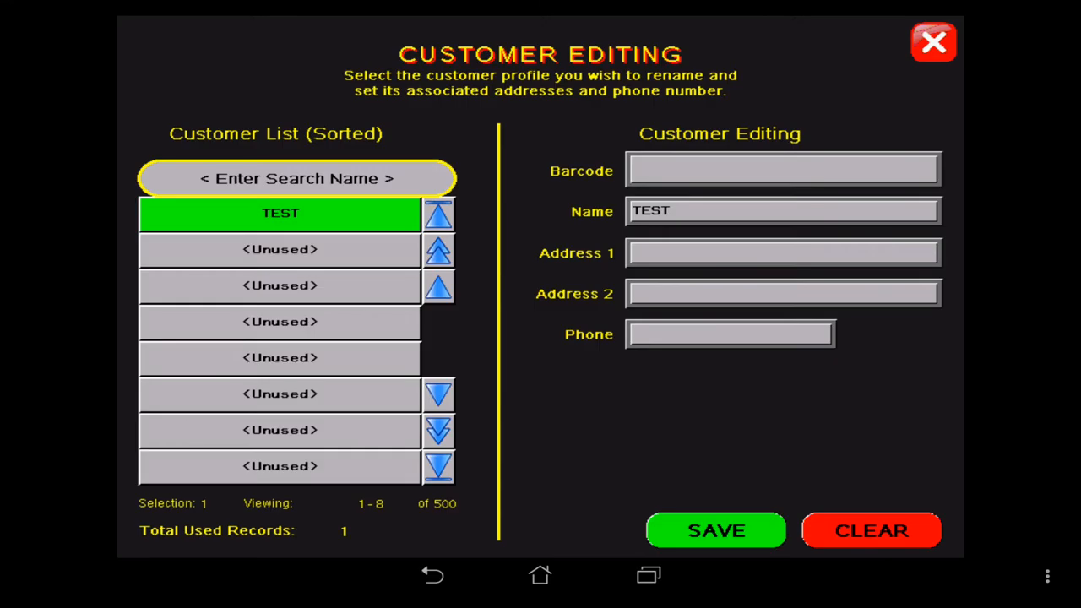
click(933, 44)
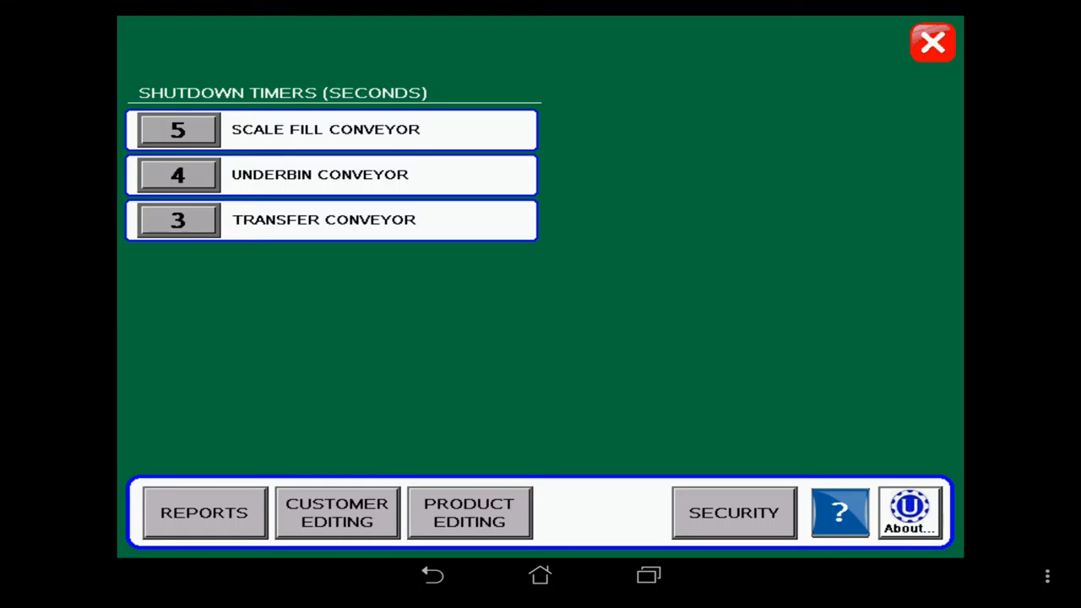
Step: Enter product editing and start the seed wheel calibration calculator for SOYBEANS
click(470, 512)
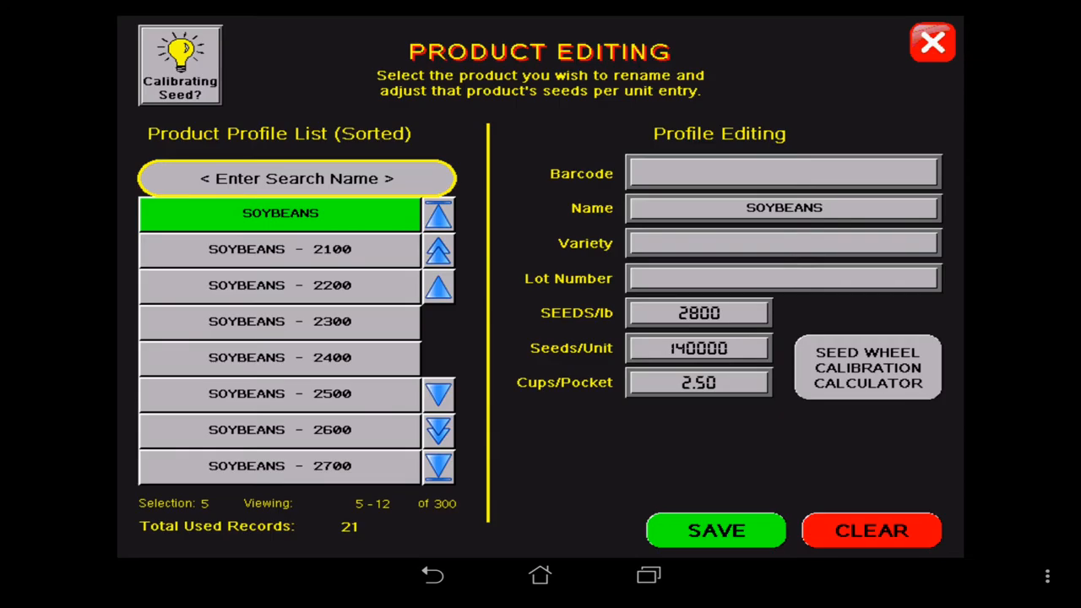
mouse_move(1006, 363)
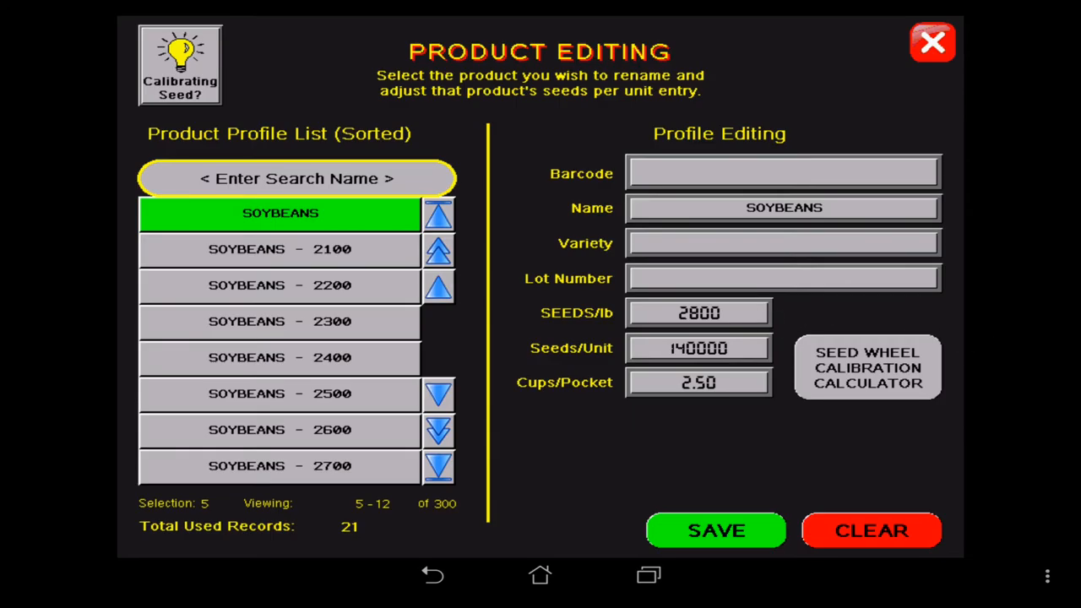
click(867, 367)
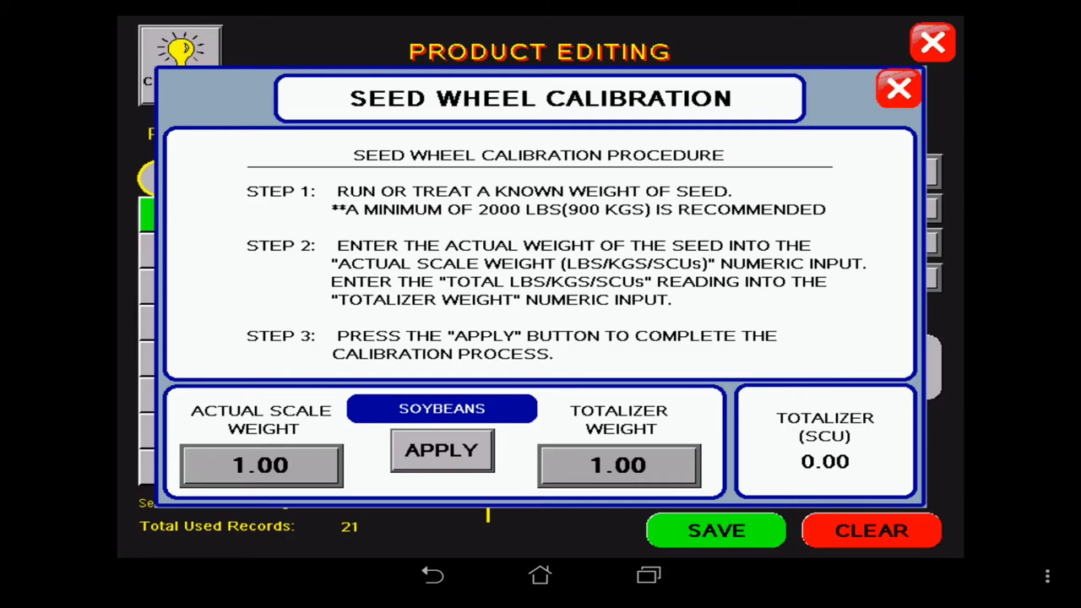
Step: Apply a 2500 actual scale weight and totalizer weight, changing cups per pocket from 2.50 to 2.43, and save SOYBEANS
click(260, 466)
text(250)
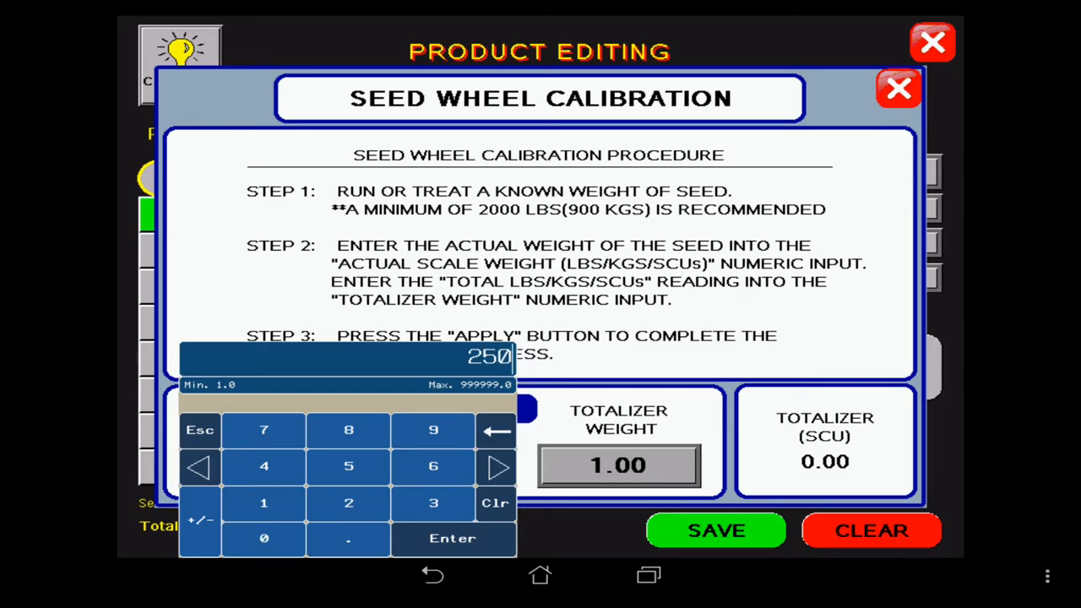
click(264, 539)
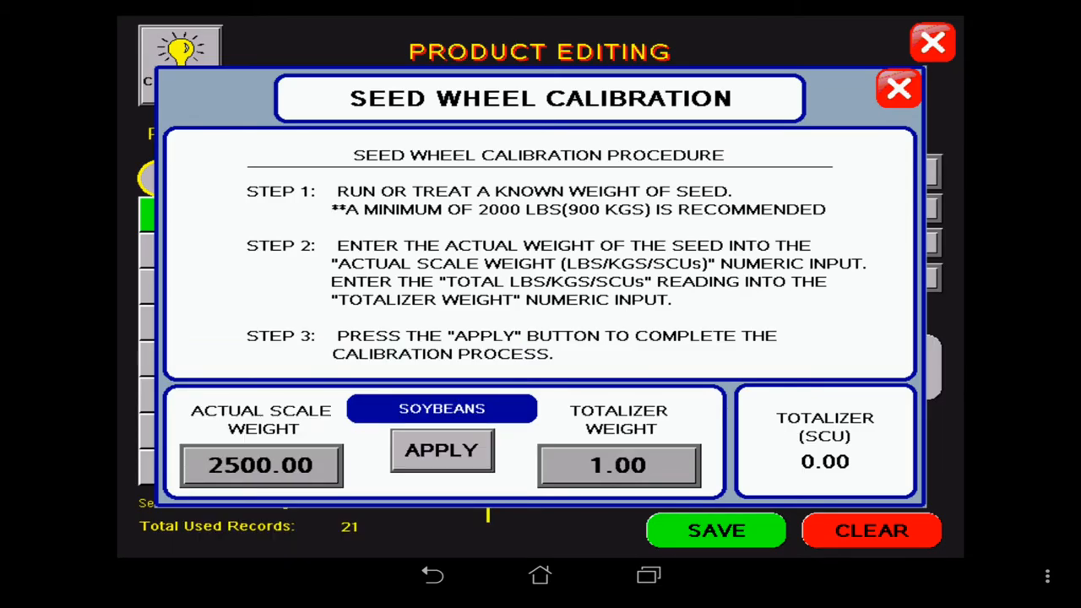
click(618, 467)
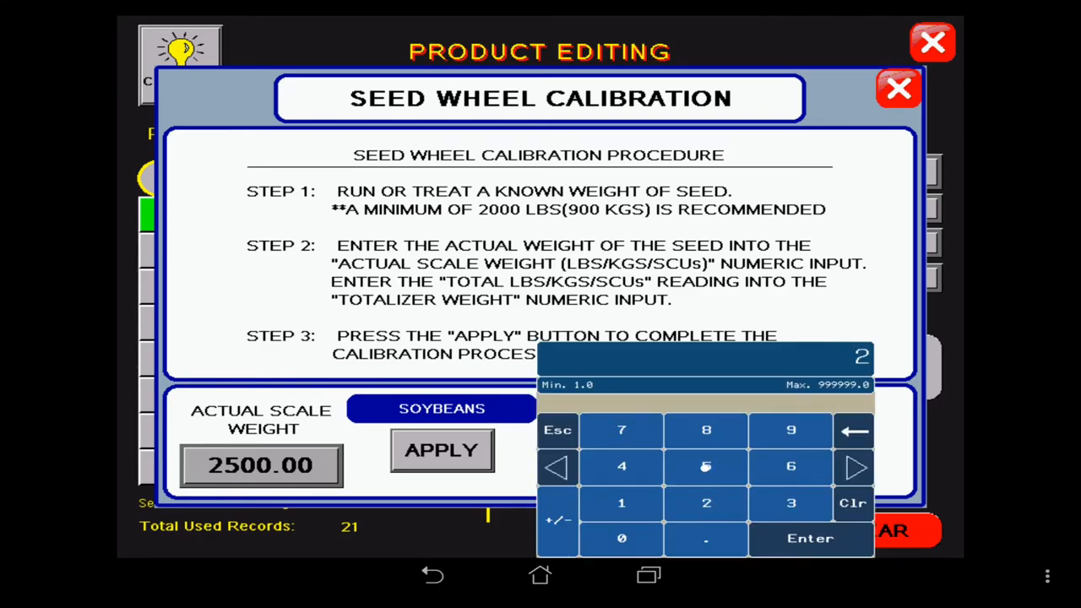
click(707, 466)
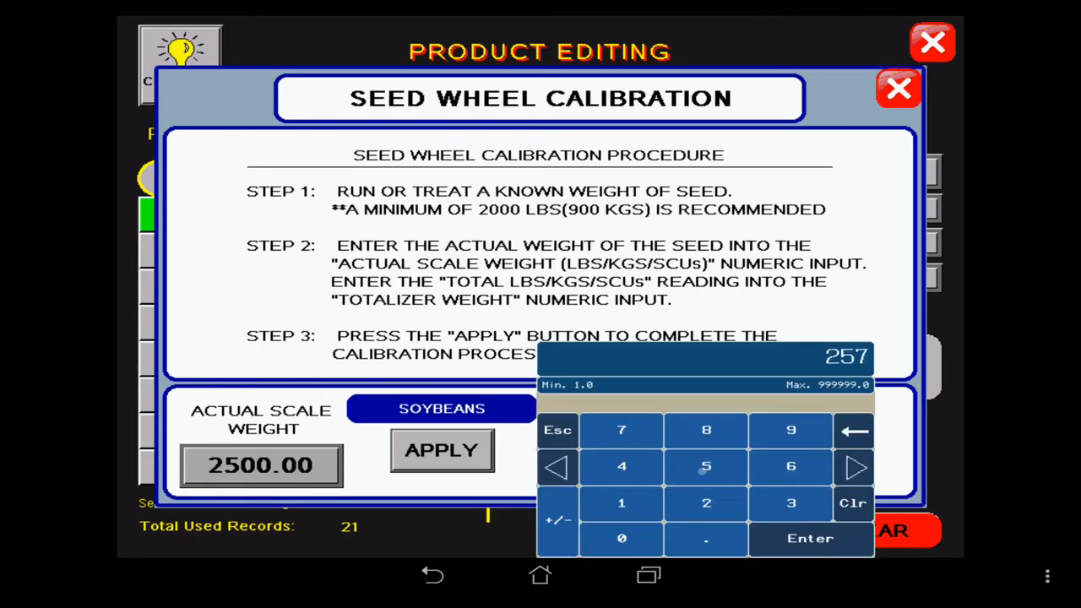
click(810, 537)
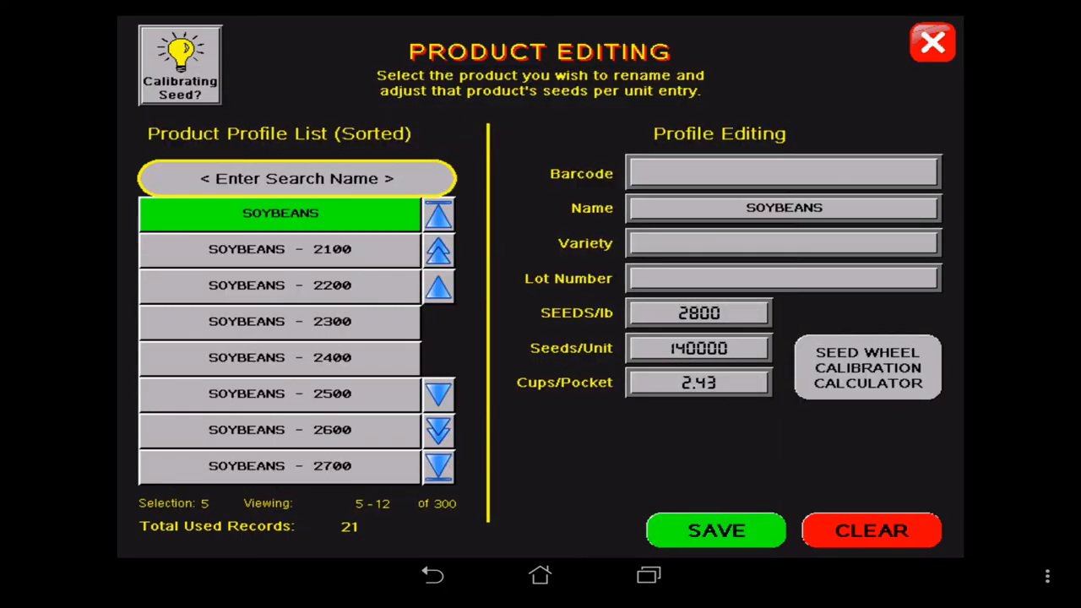
click(716, 530)
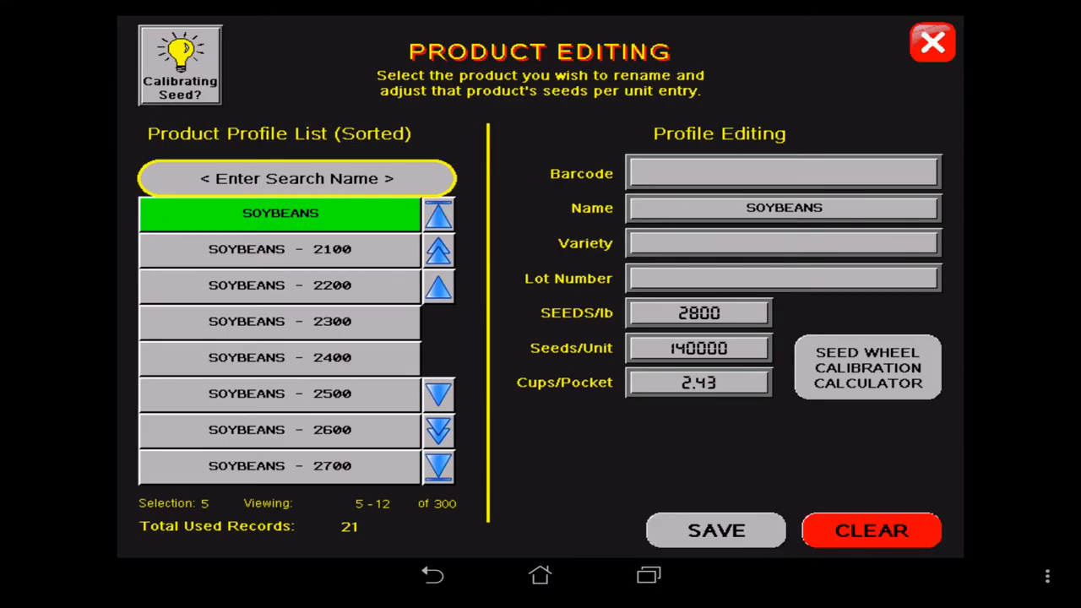
Step: Read and dismiss the Calibrating Seed? tip on seed sizes, then exit product editing
click(179, 64)
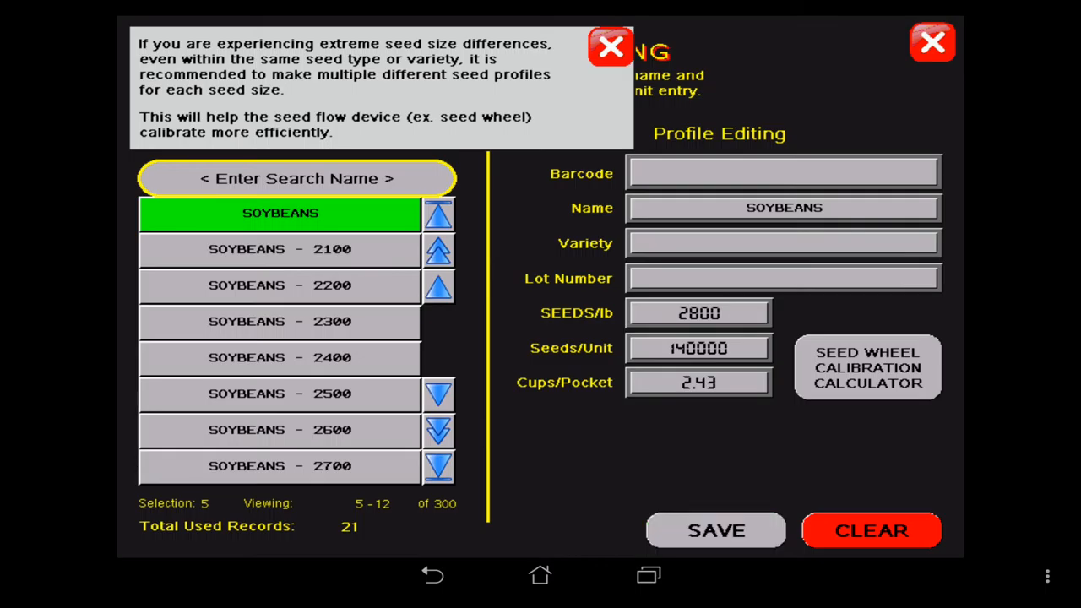
click(716, 531)
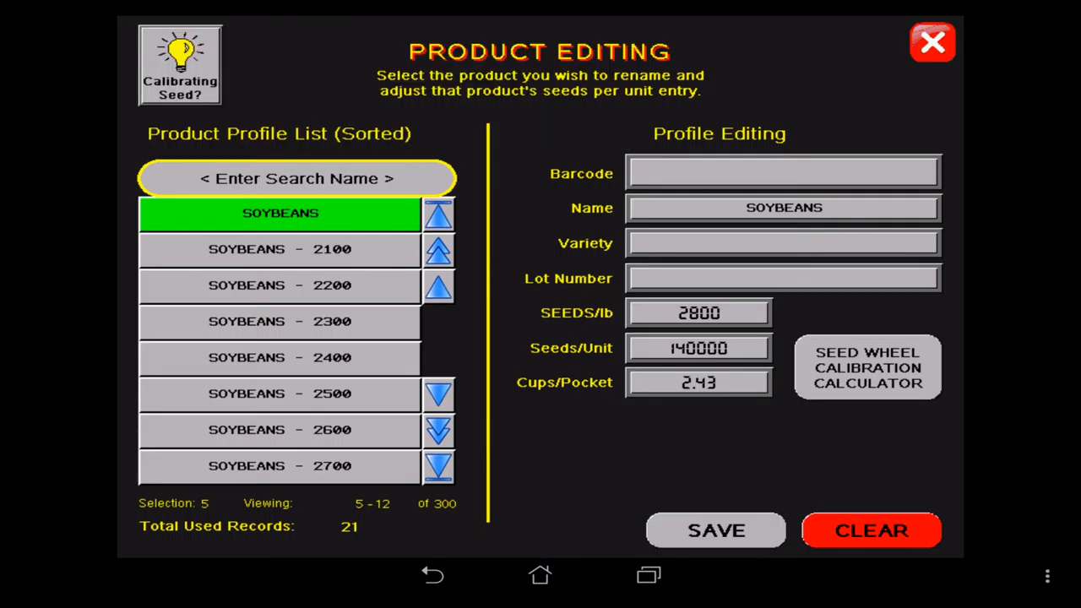
click(933, 42)
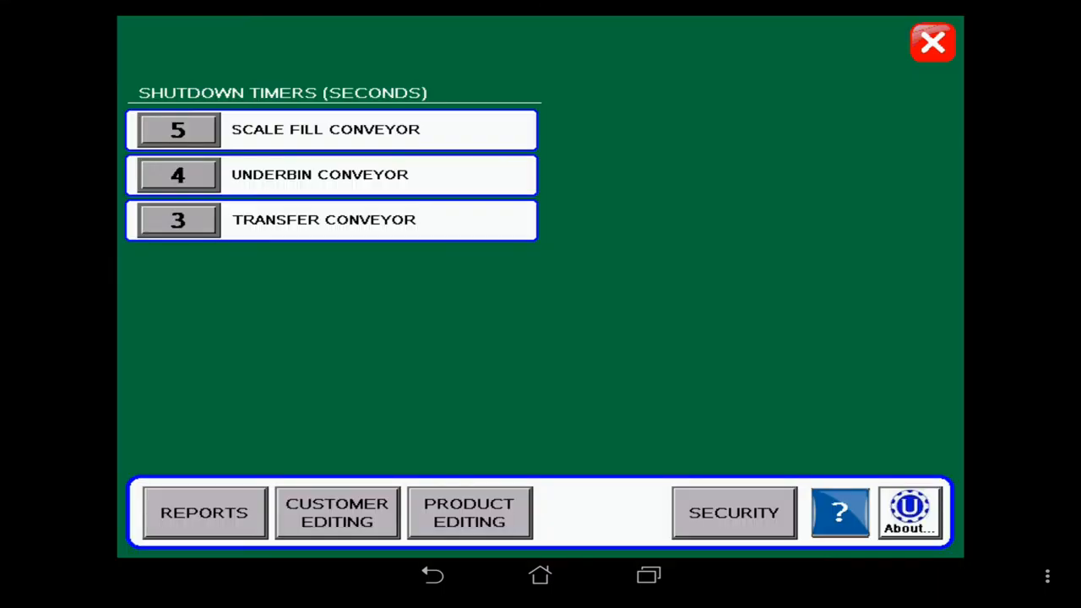
Step: View the System Alarms (Tri-Flo) table in Help > Alarms, then close help
click(838, 513)
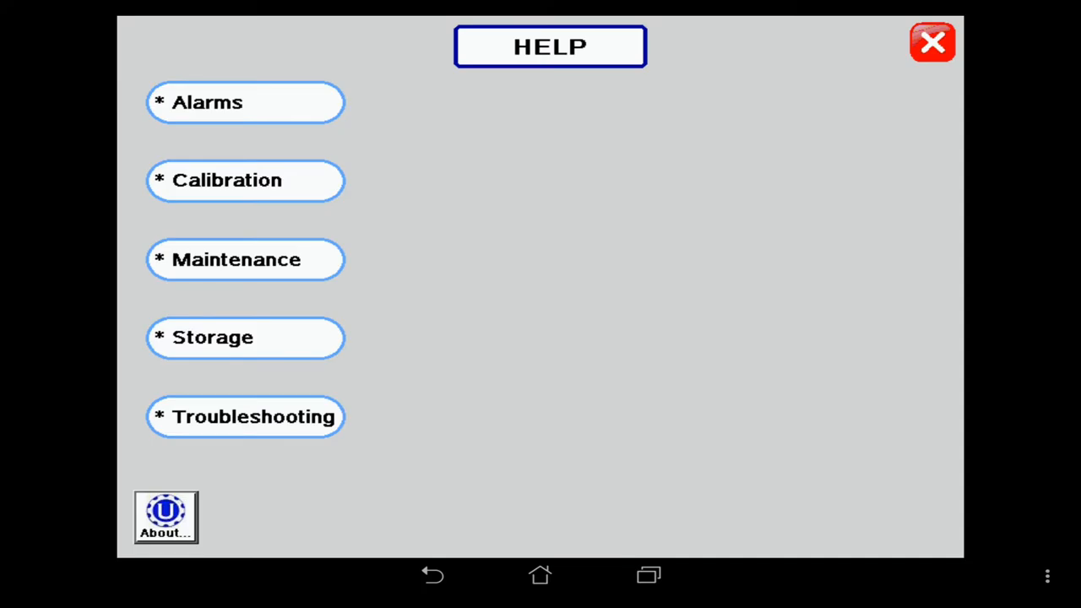
click(245, 101)
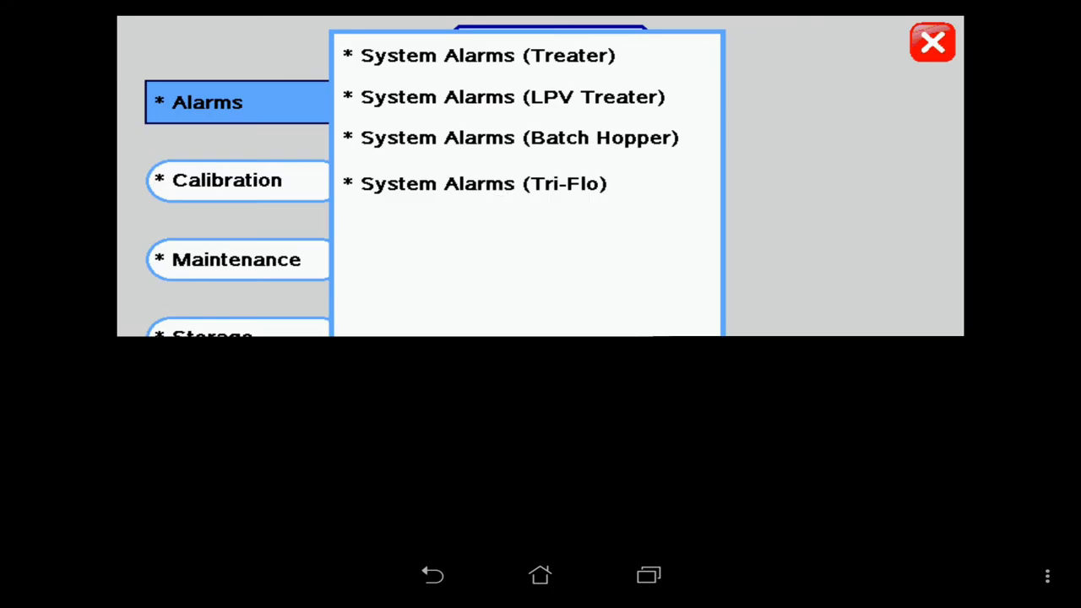
click(483, 183)
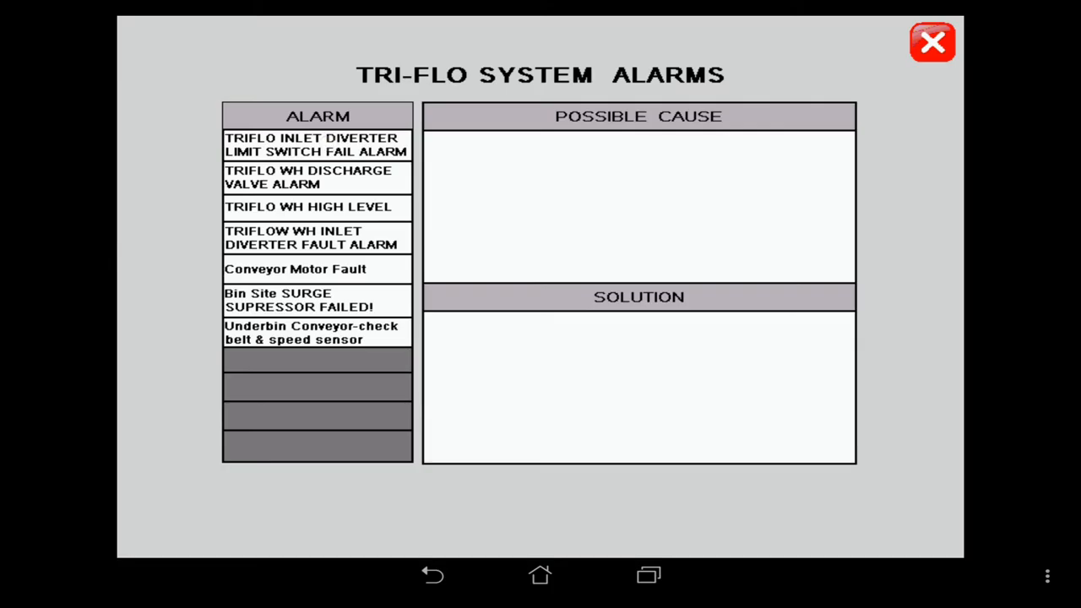
click(318, 146)
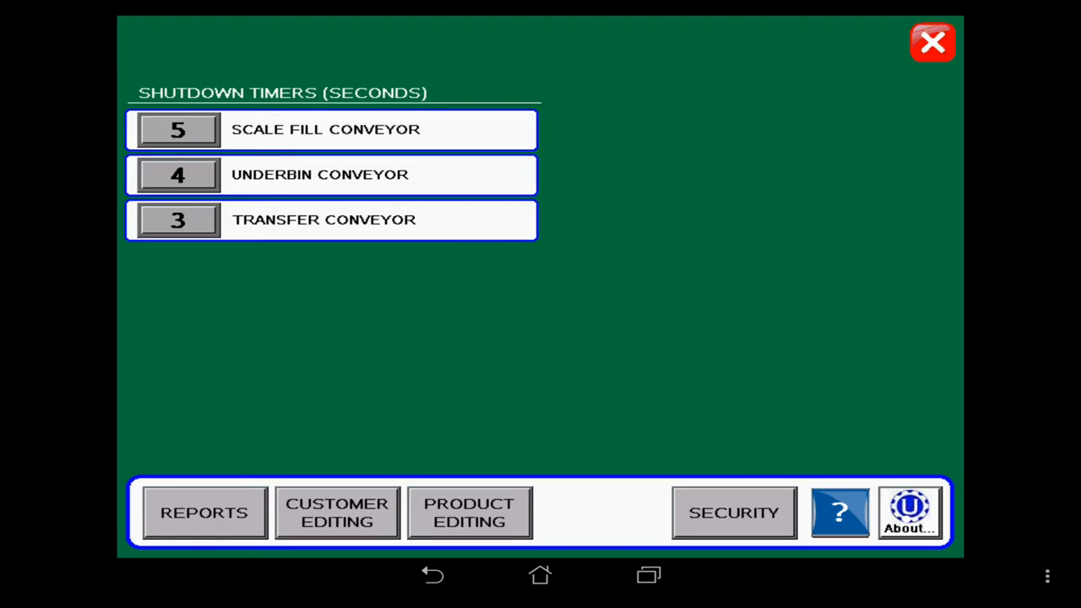
Step: Show the About box with HMI and PLC version uTreat v3.05.05
click(909, 513)
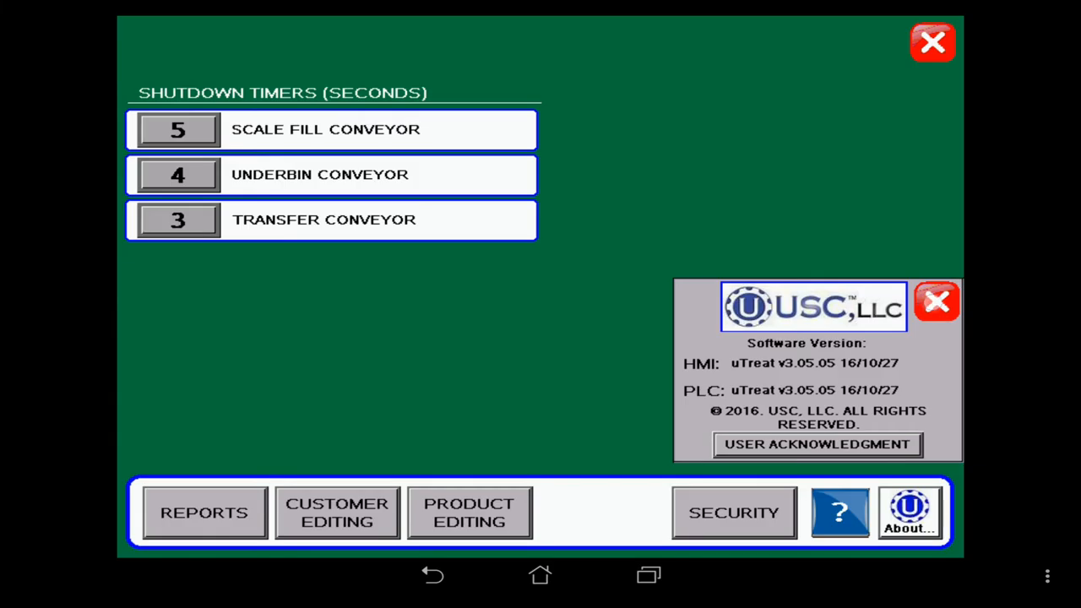
Step: Dismiss About, then enter the password on the security screen to log in as OPERATOR
click(936, 301)
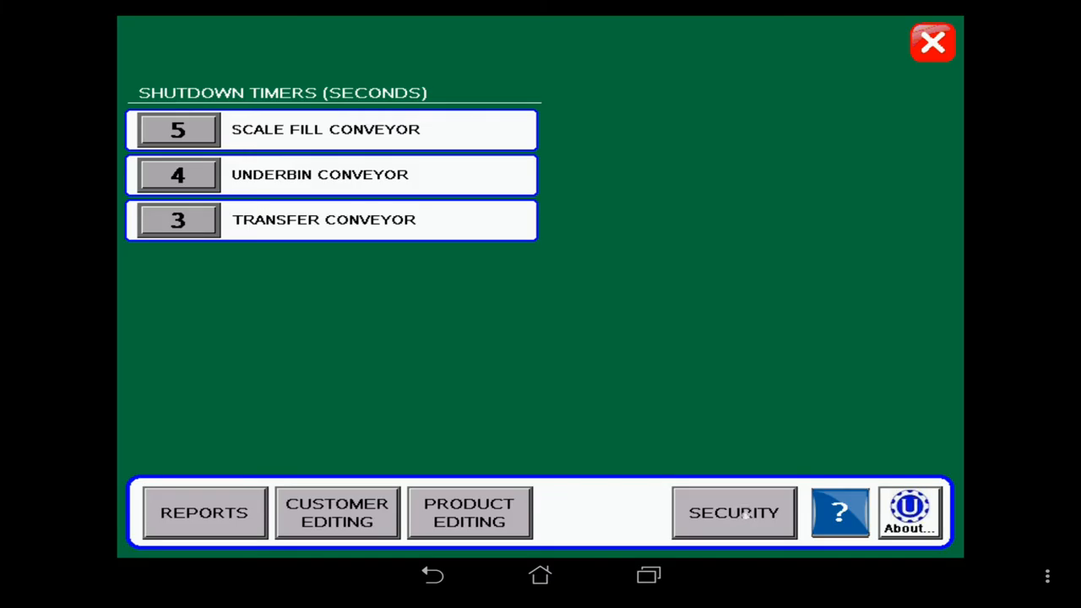
click(734, 513)
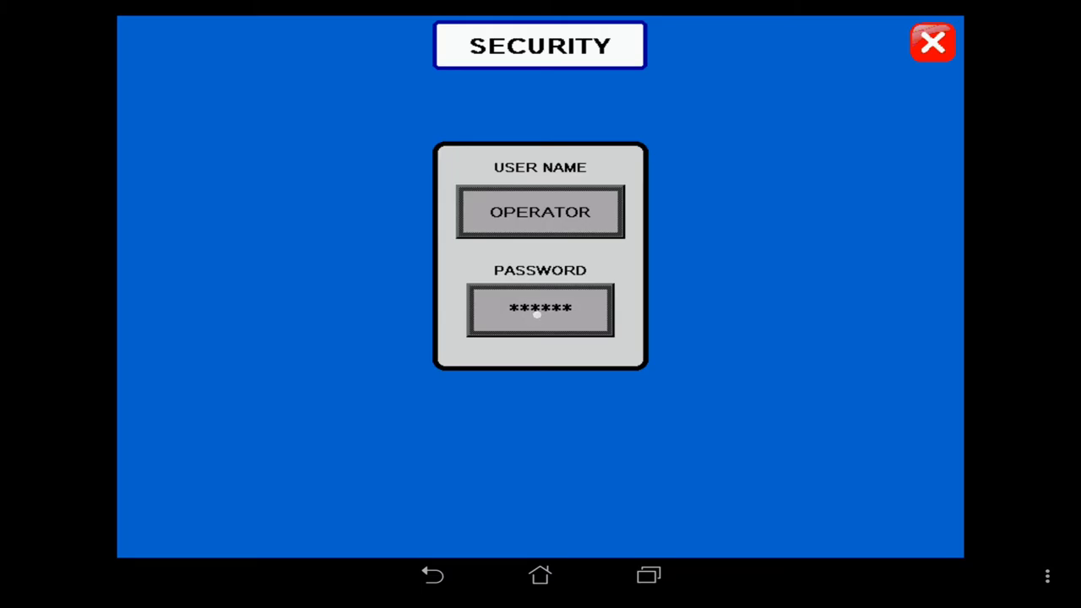
click(541, 311)
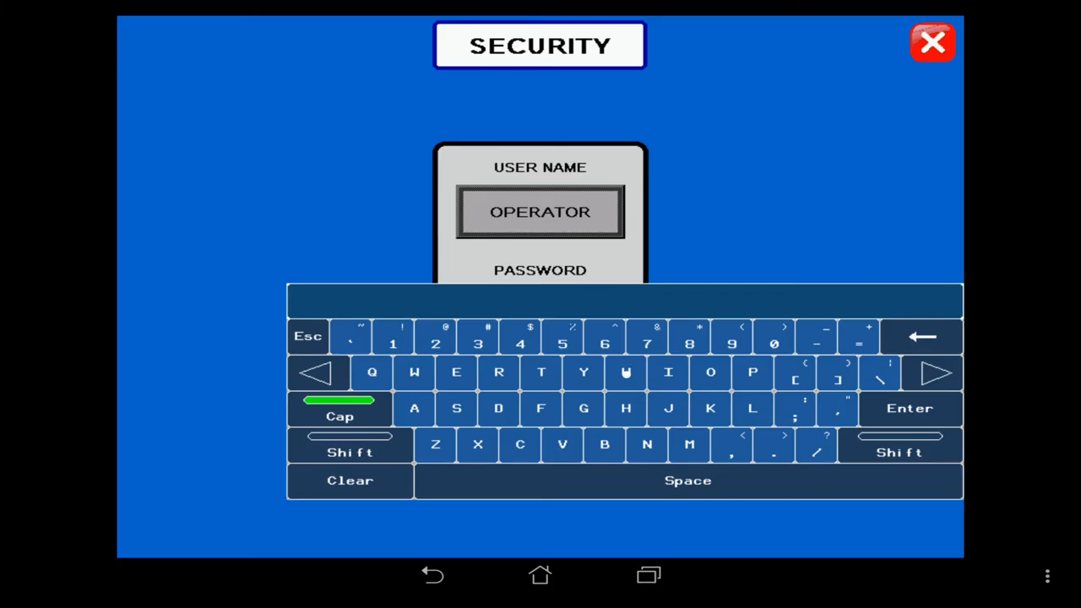
click(520, 446)
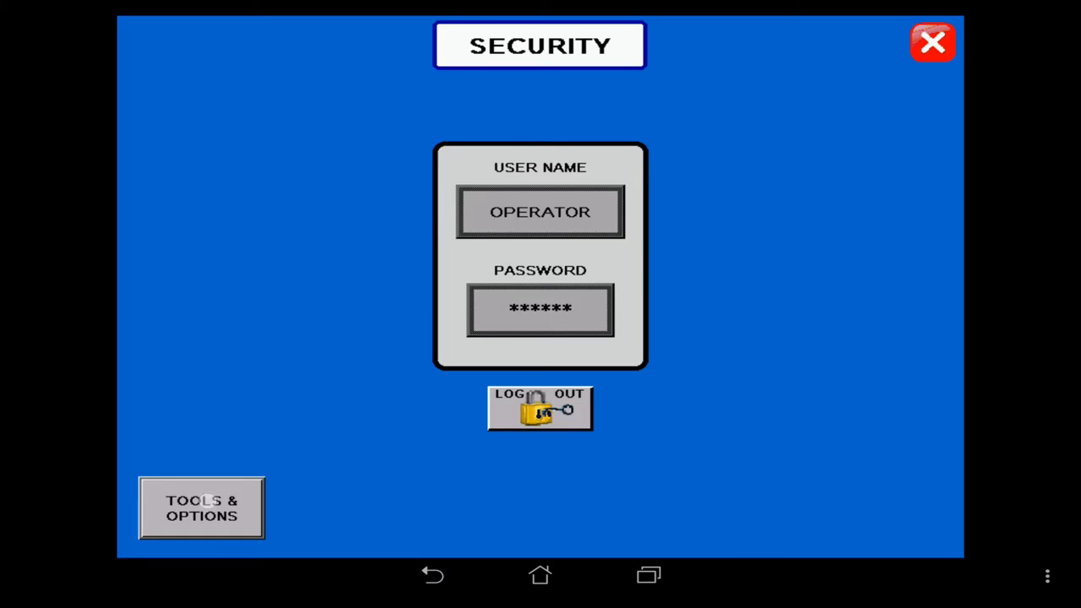
Step: Go into Tools & Options and bring up the Print Setup screen with blank company fields
click(201, 507)
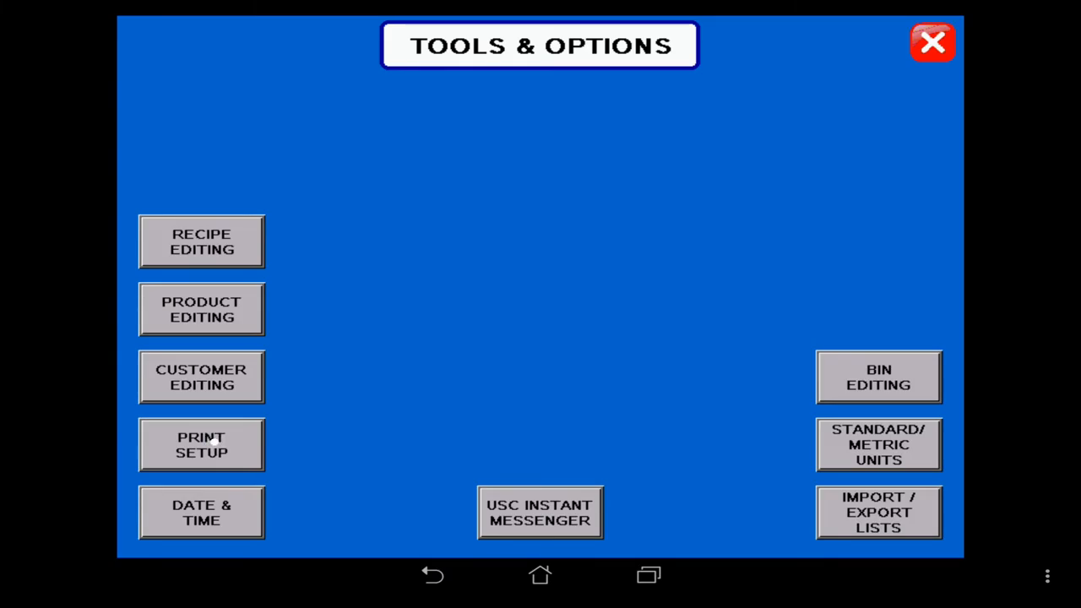
click(201, 446)
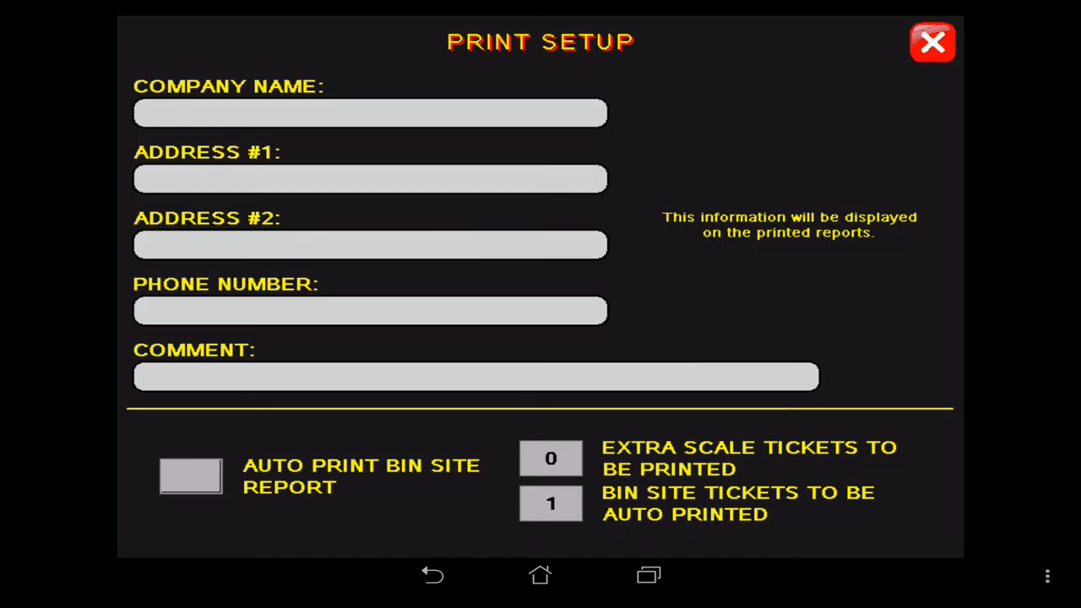
Step: Close Print Setup, view the USC Instant Messenger site identification panel, and dismiss it
click(933, 43)
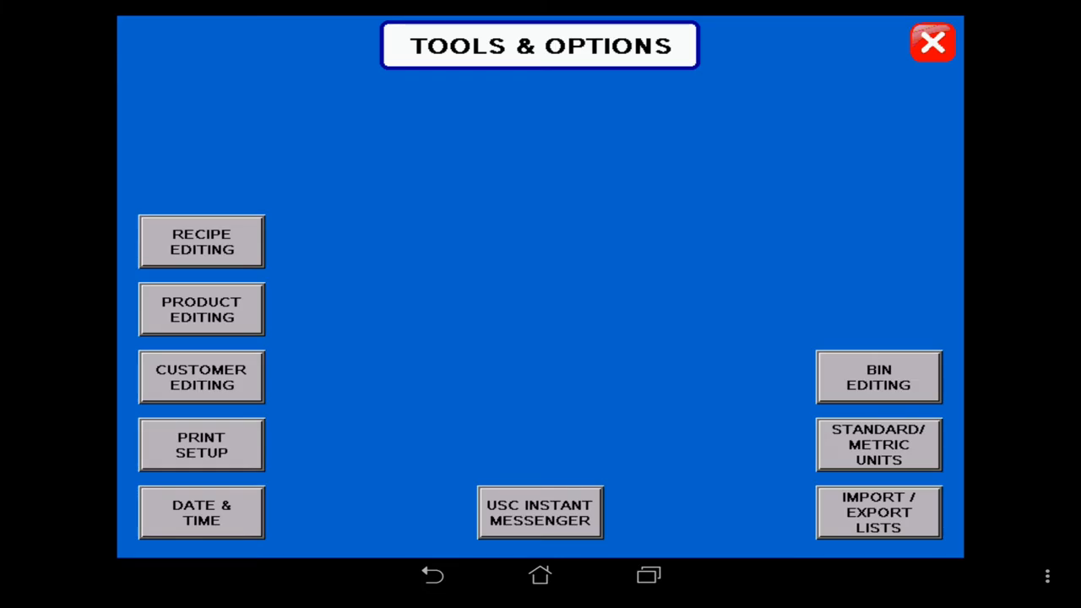
click(539, 514)
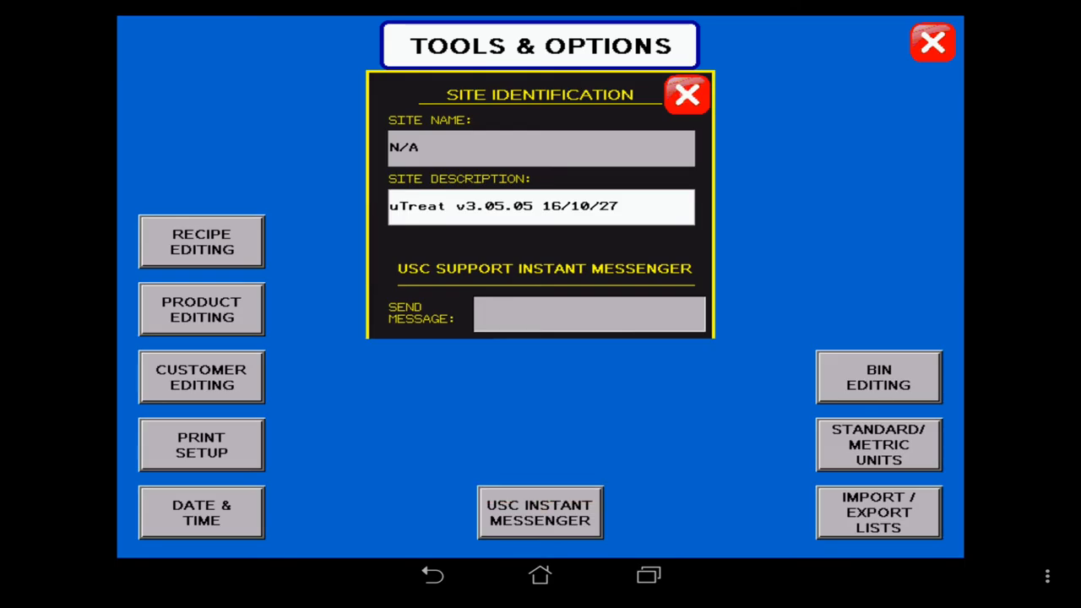
click(686, 95)
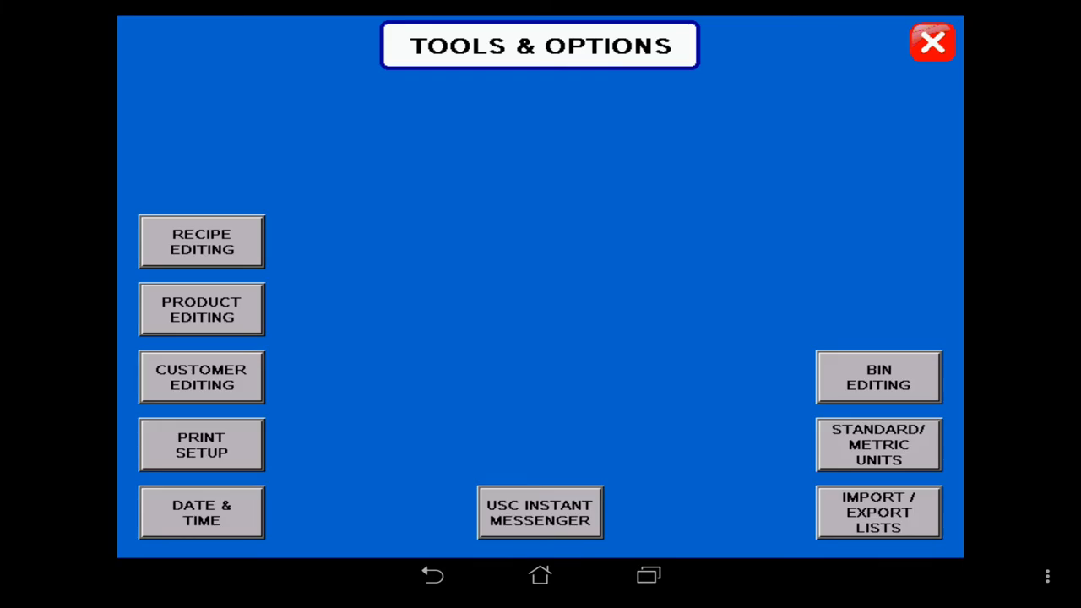
click(879, 514)
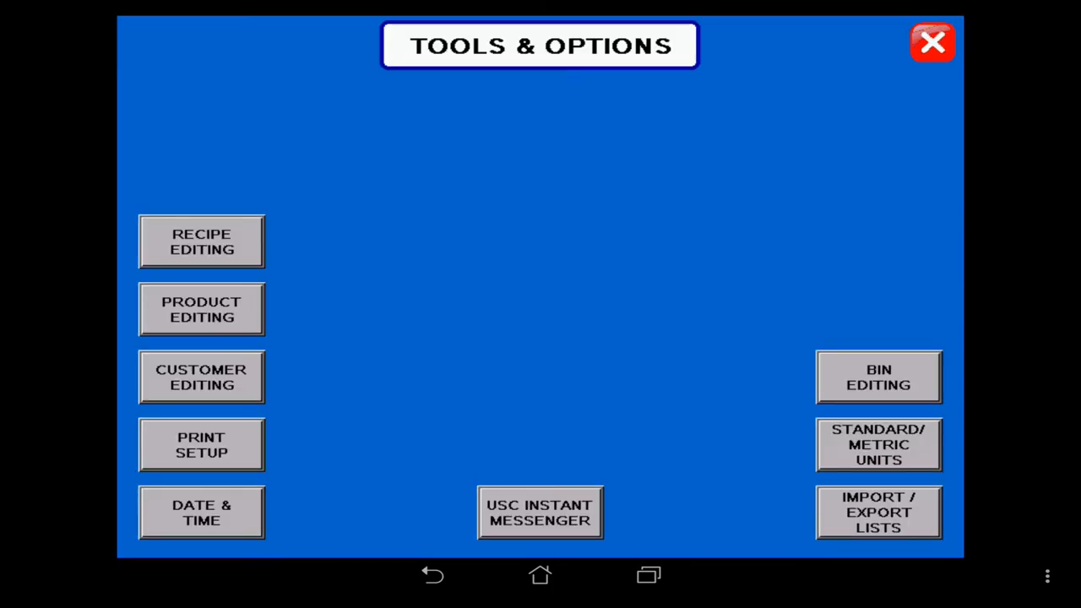
Step: Check the Standard/Metric units popup keeping standard, then enter Bin Editing showing Bin 1
click(878, 444)
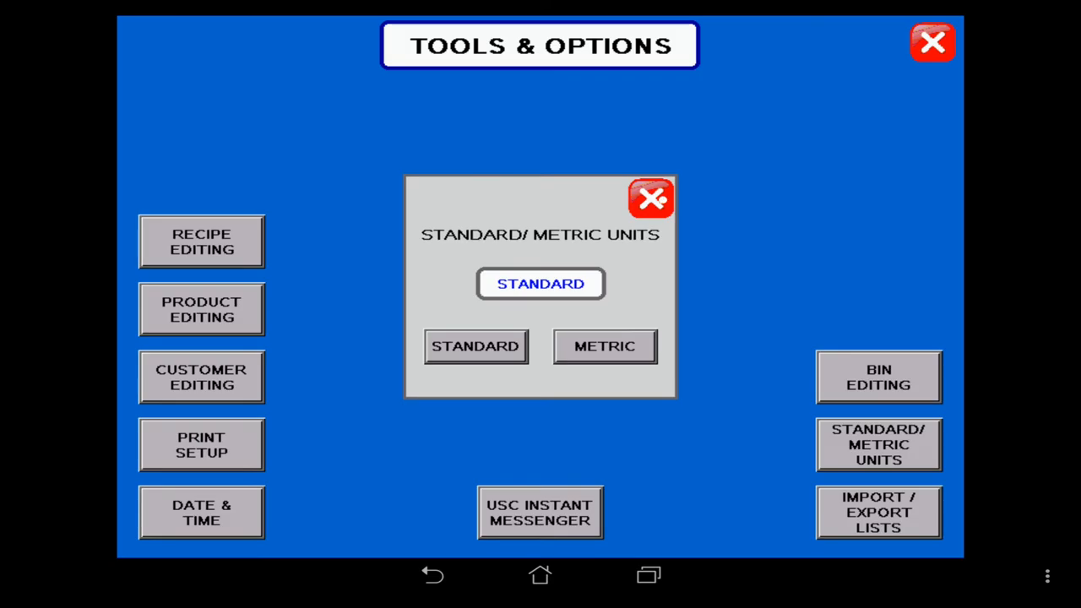
click(652, 199)
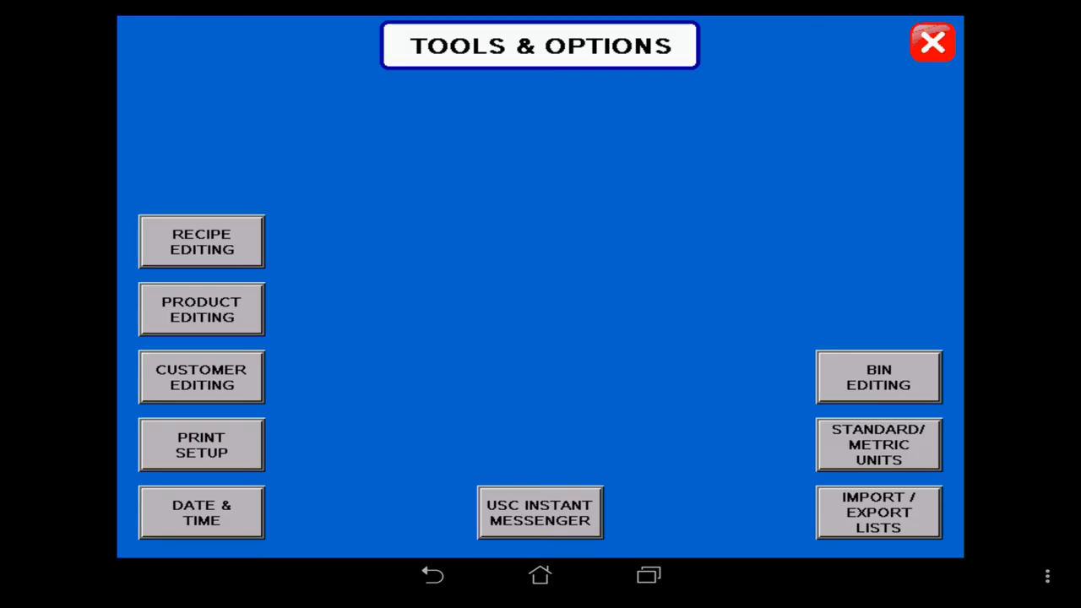
click(879, 376)
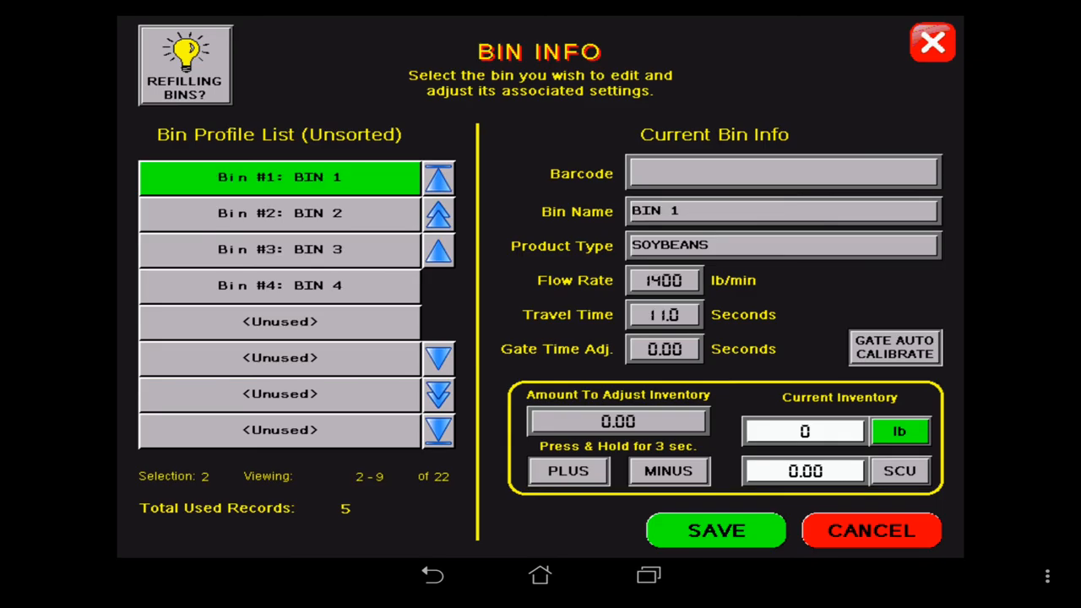